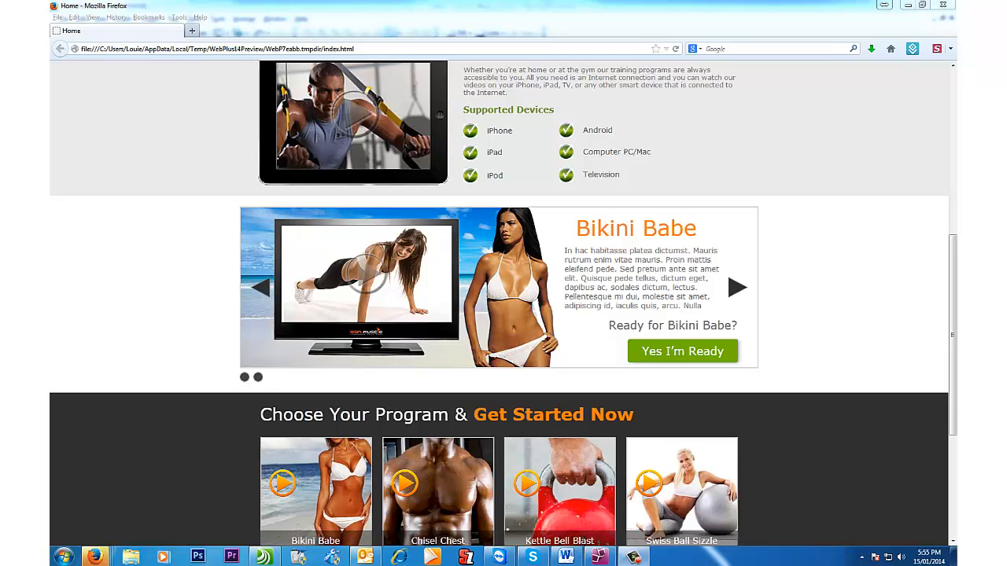
Cycle the previewed slider forward and back with its left and right arrows.
click(736, 286)
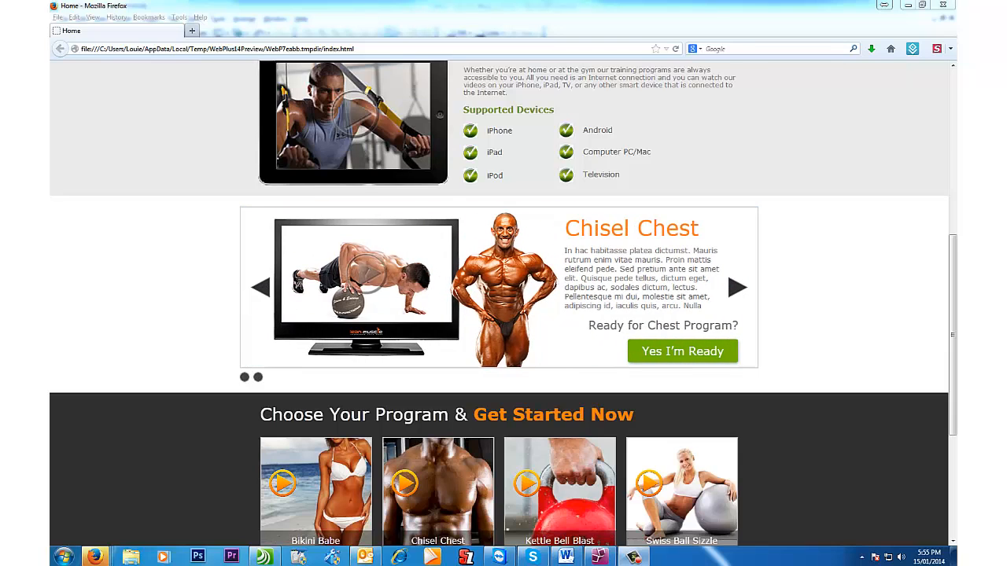
mouse_move(853, 360)
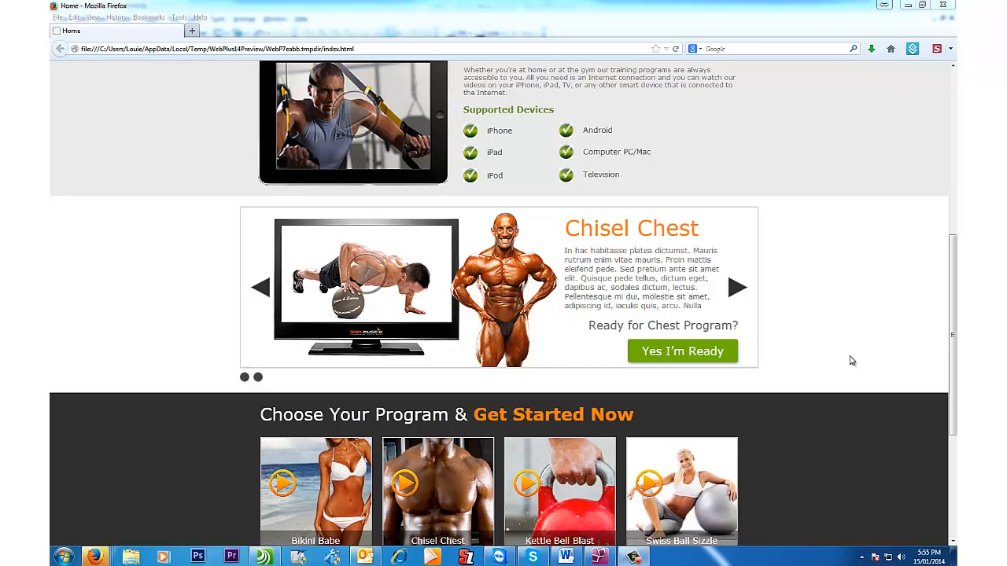
click(262, 286)
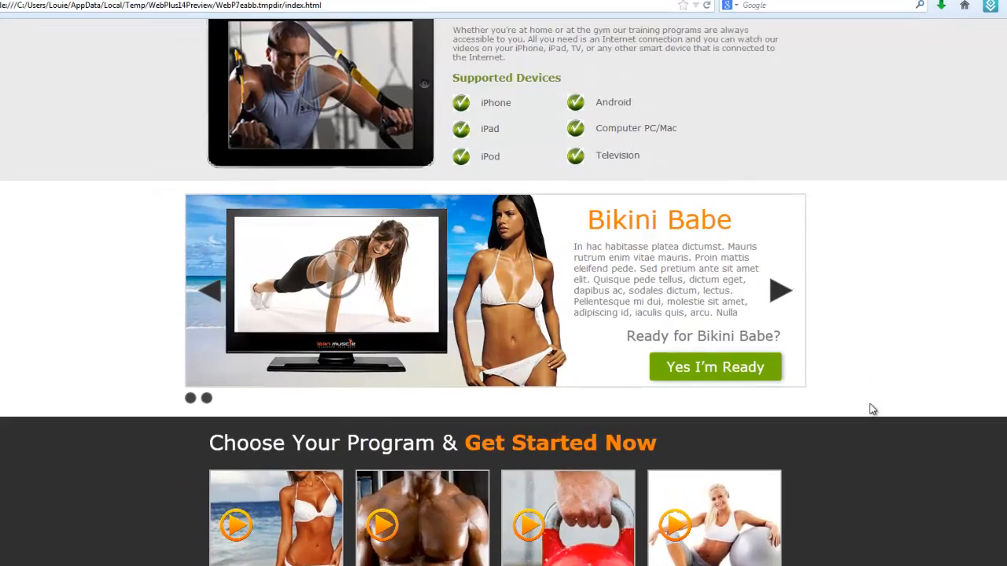
scroll(down, 3)
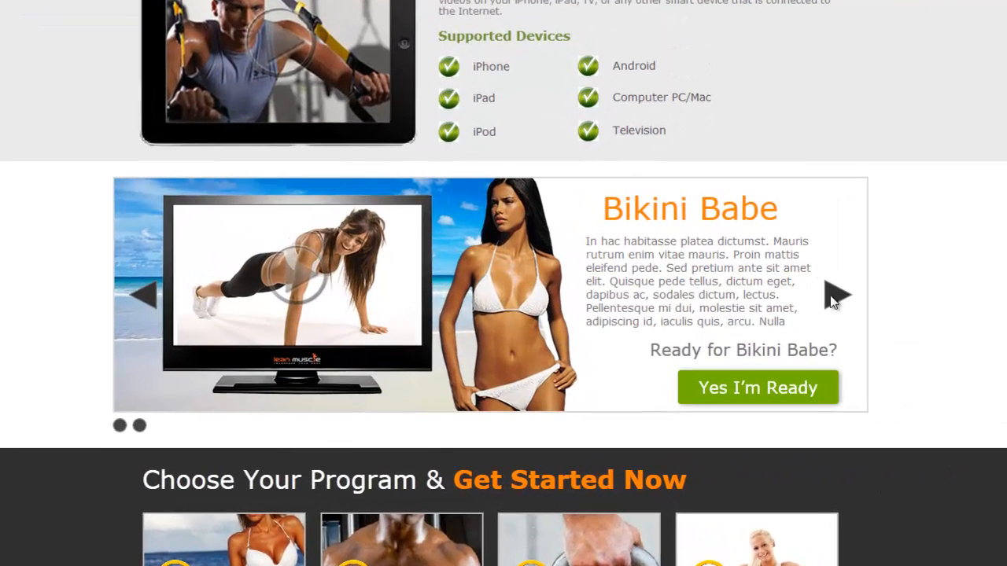
click(837, 296)
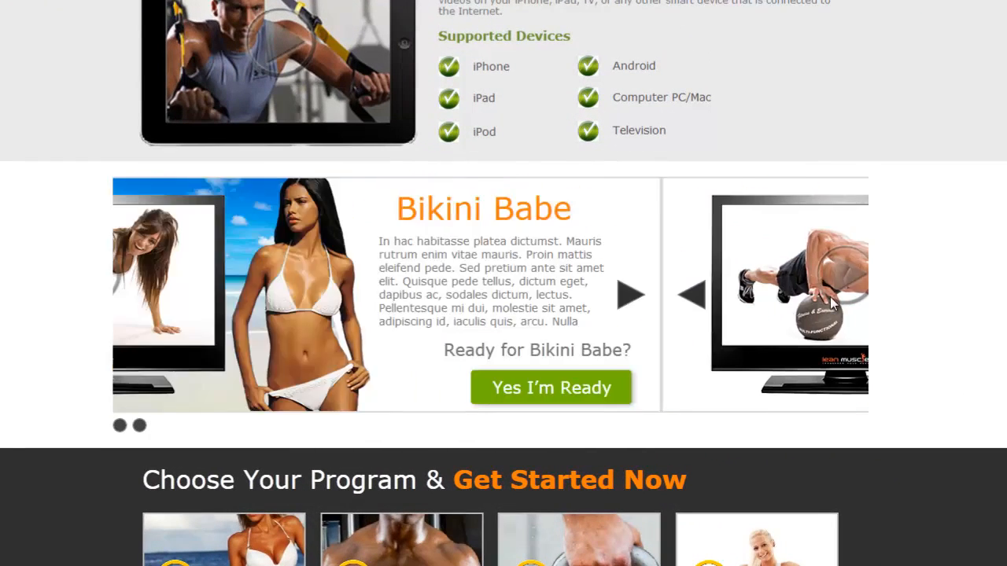
click(631, 294)
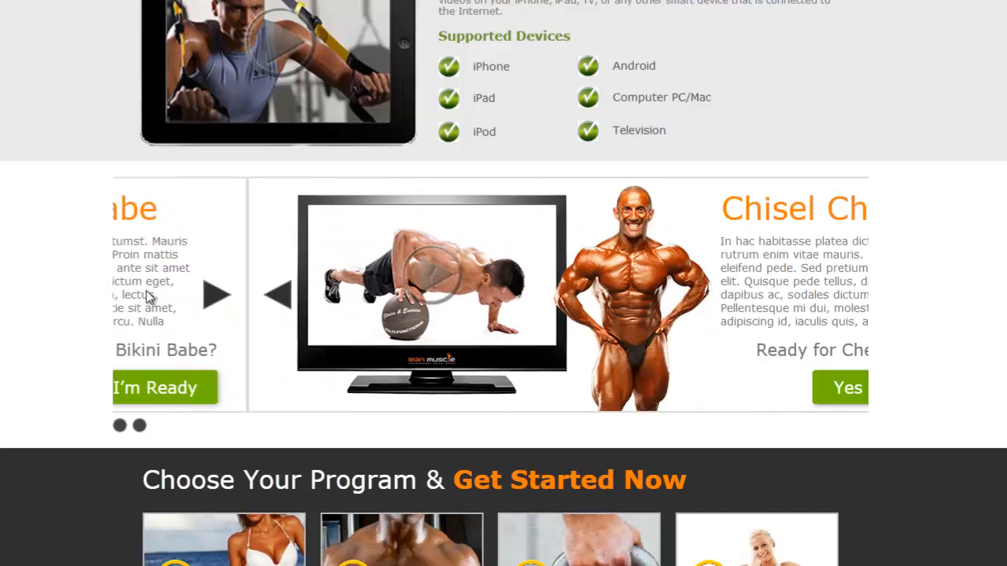
click(283, 296)
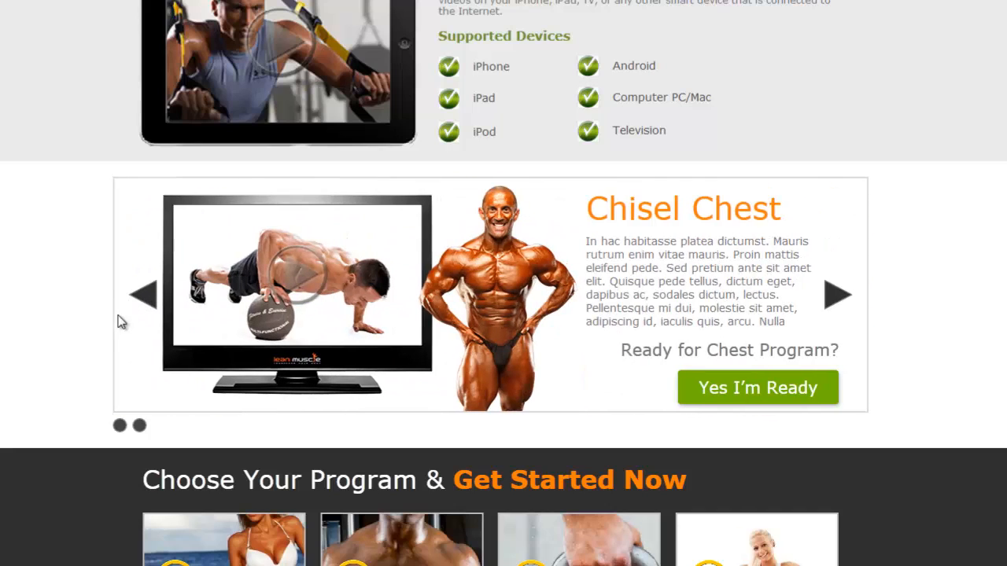
mouse_move(134, 238)
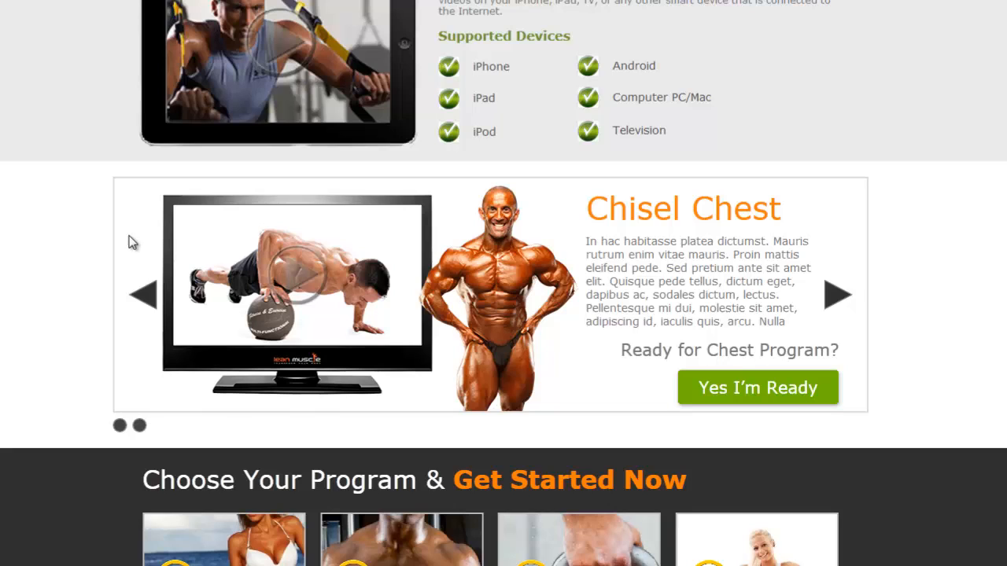
mouse_move(840, 296)
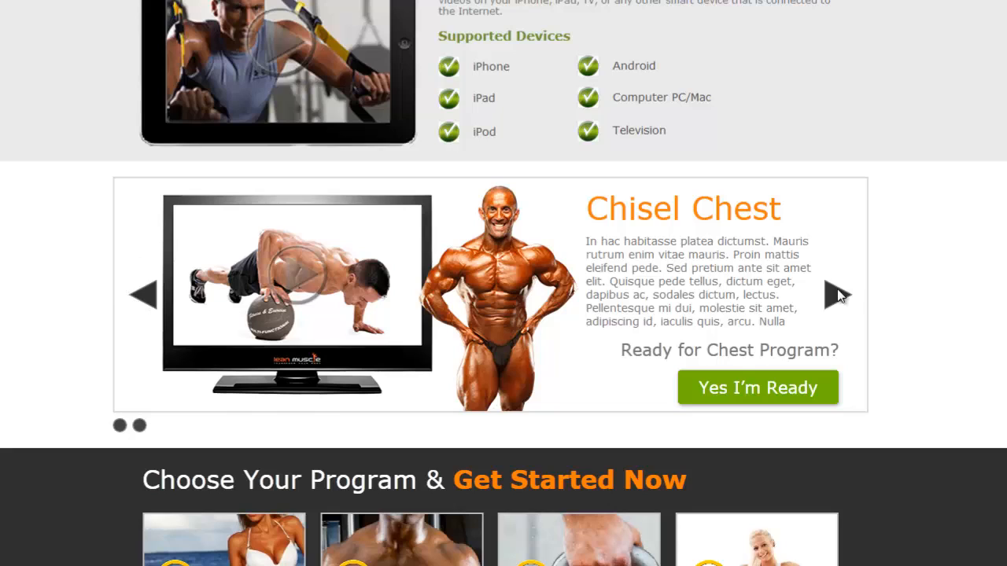
mouse_move(513, 387)
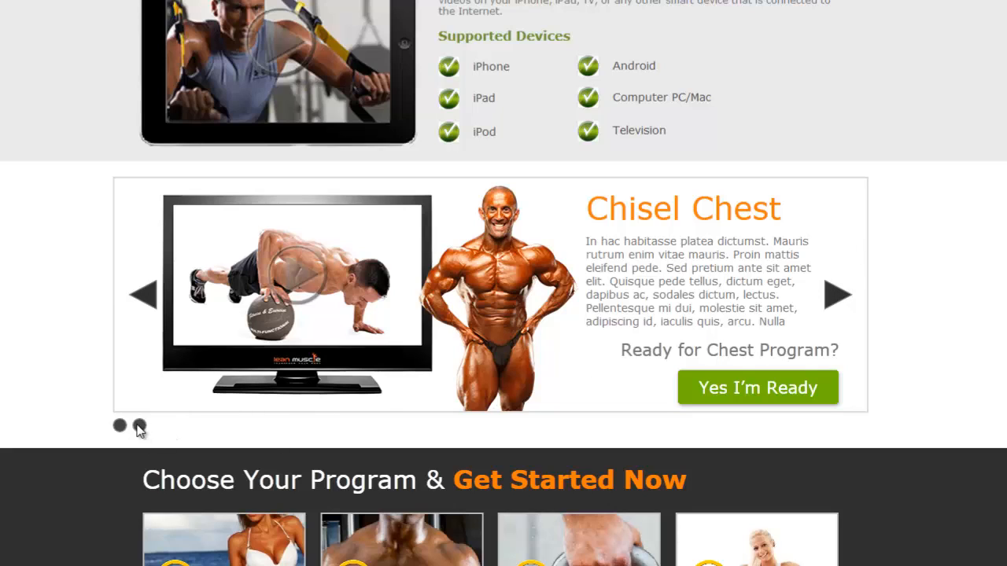
mouse_move(140, 431)
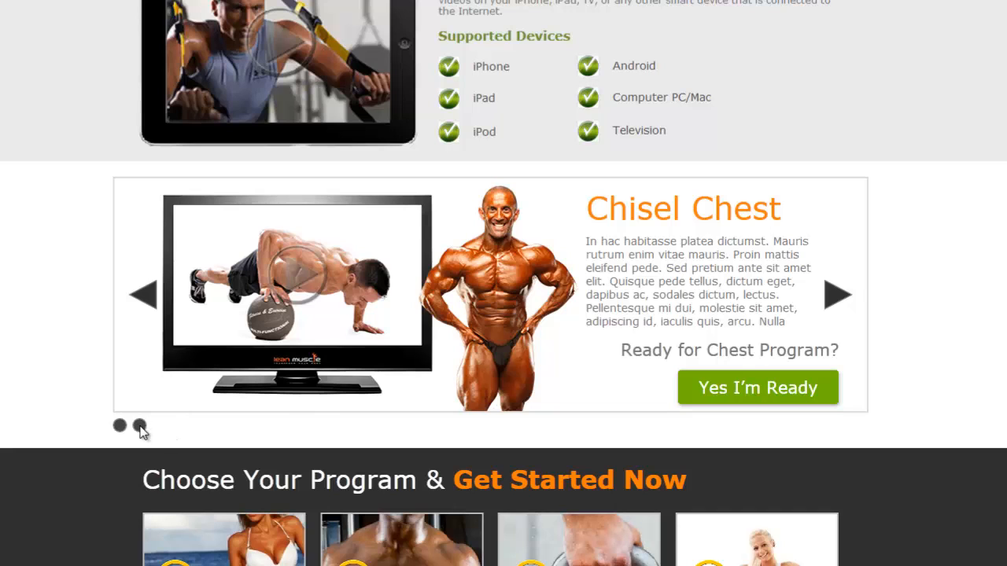
Jump between the first and second slides using the dot buttons, ending on Chisel Chest.
click(139, 425)
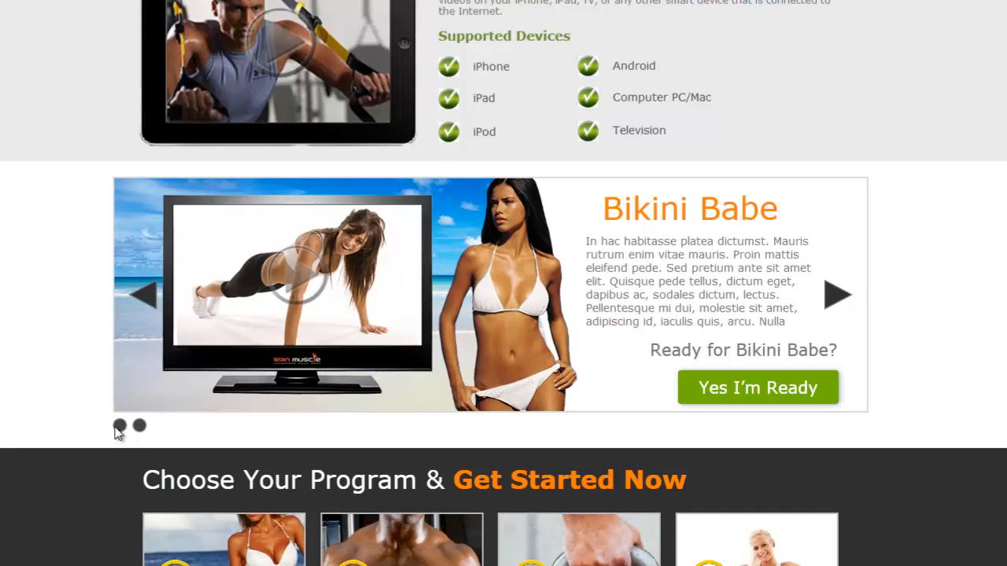
click(138, 425)
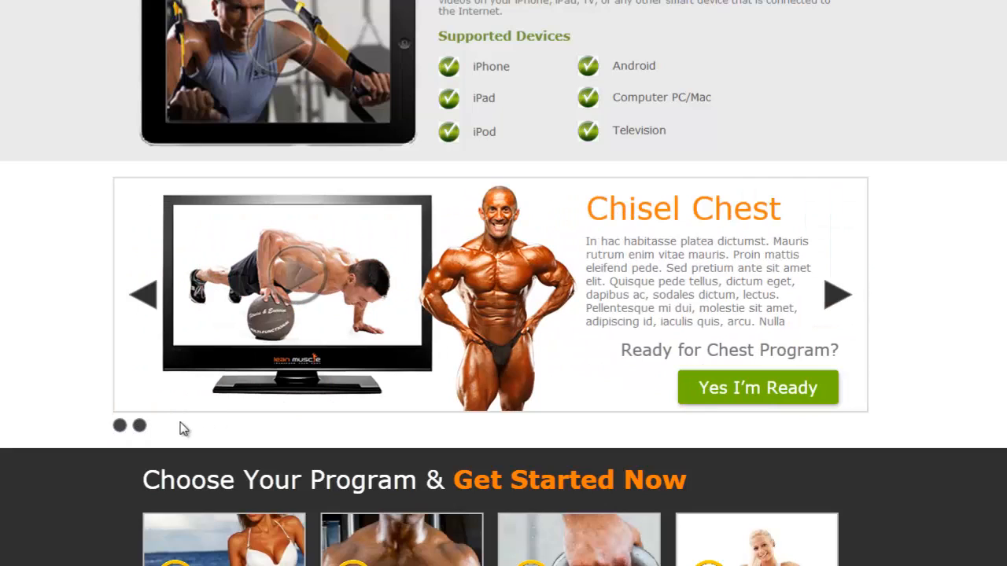
mouse_move(212, 428)
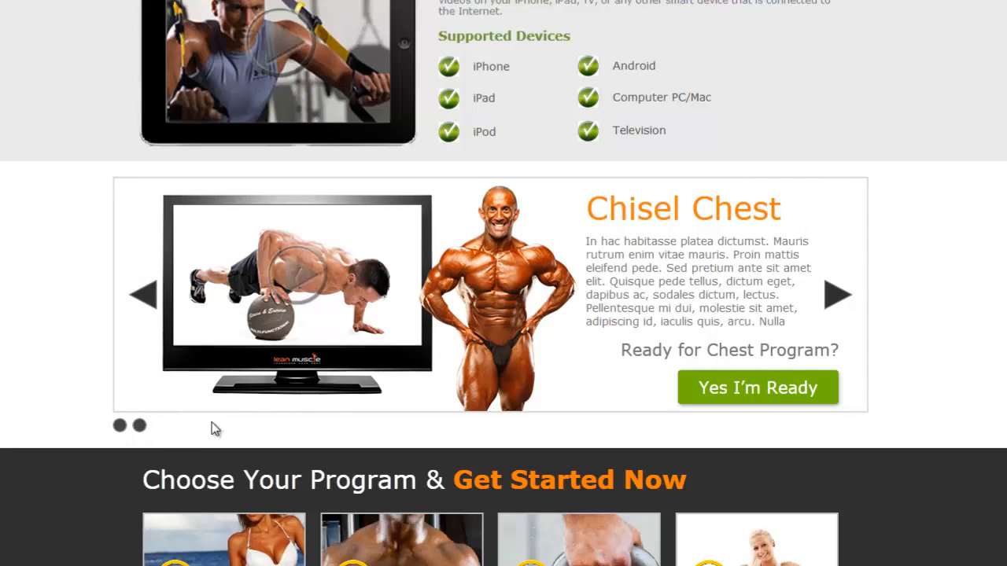
mouse_move(225, 427)
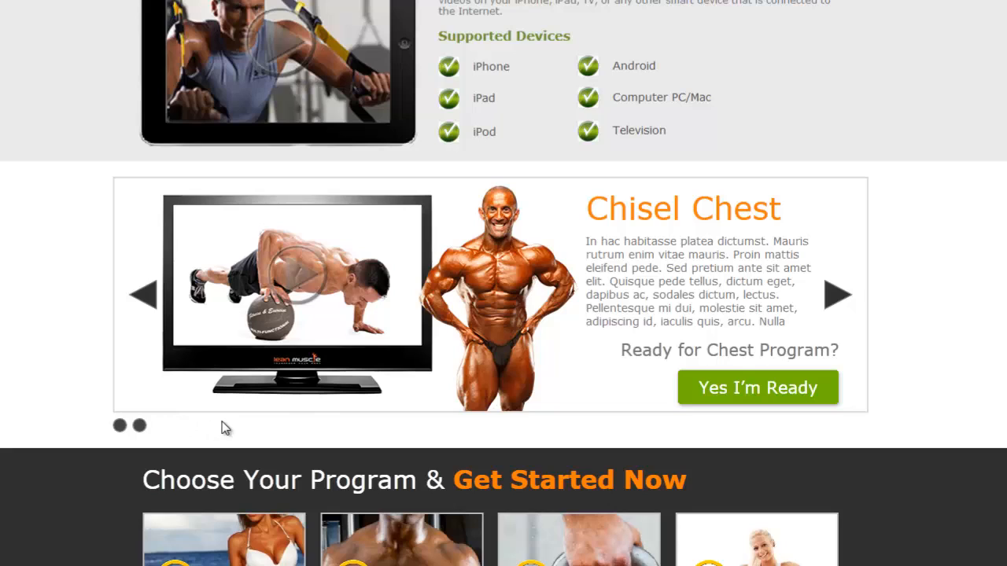
mouse_move(220, 439)
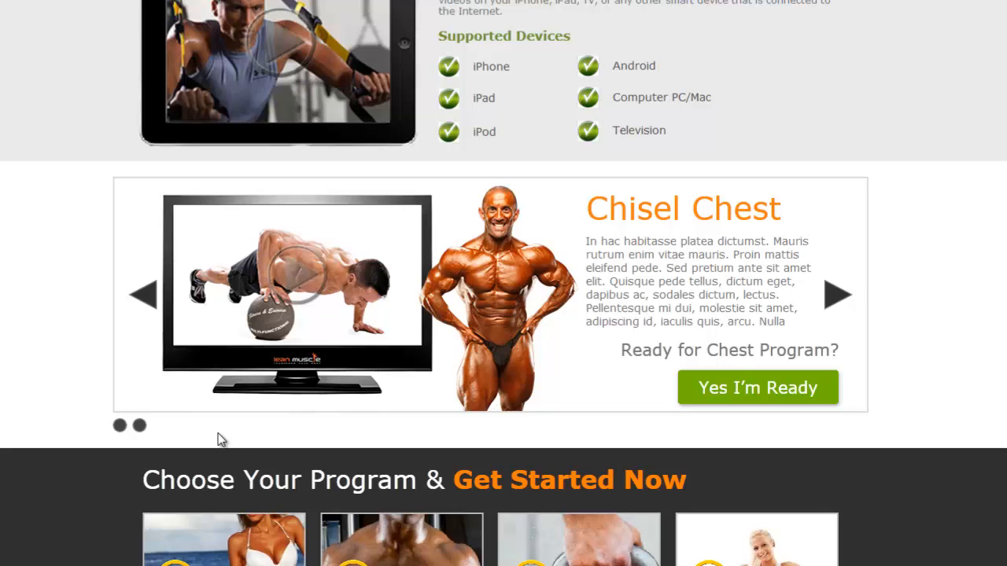
mouse_move(287, 442)
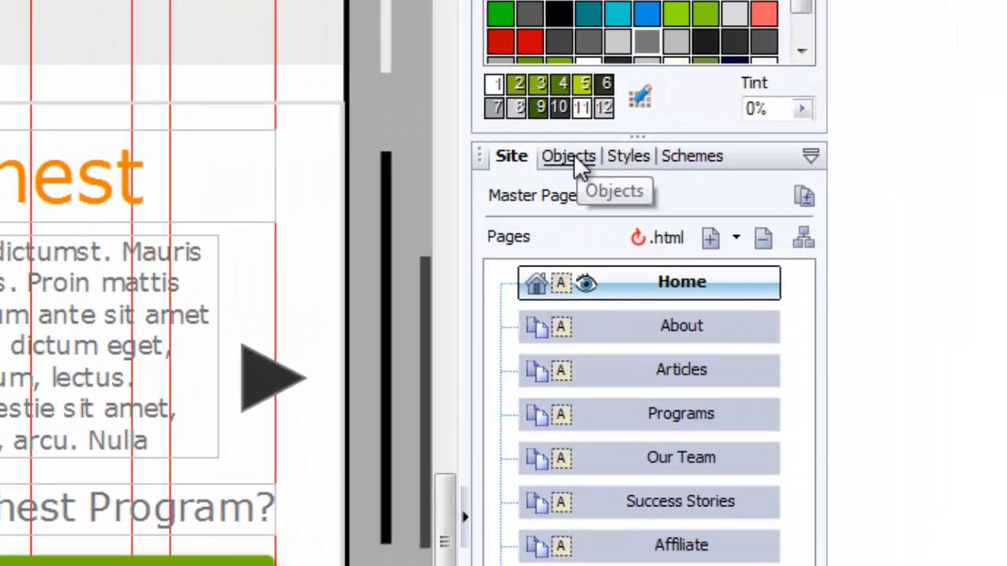
Show the Objects list for the Home page and locate its slider entries.
click(564, 155)
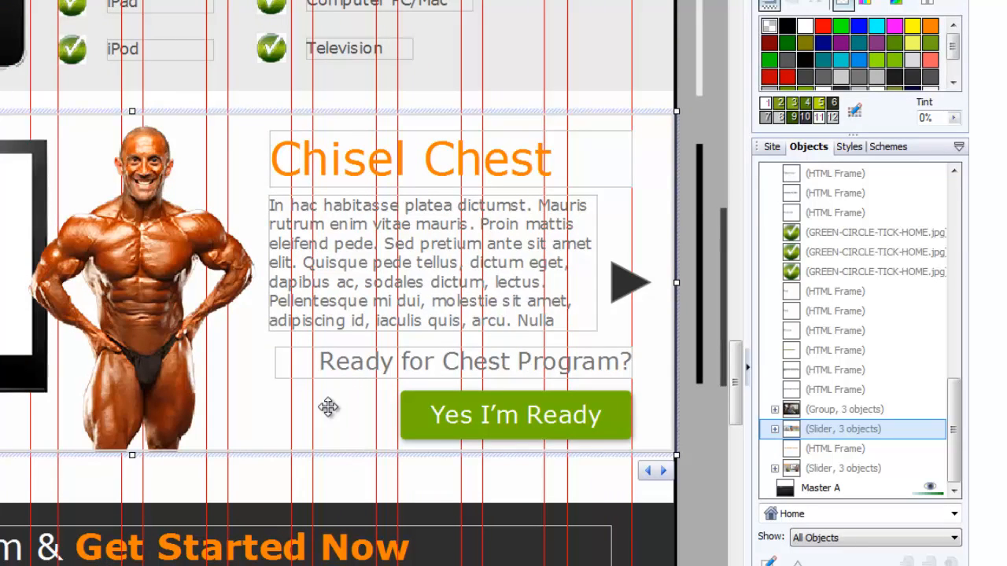
mouse_move(280, 414)
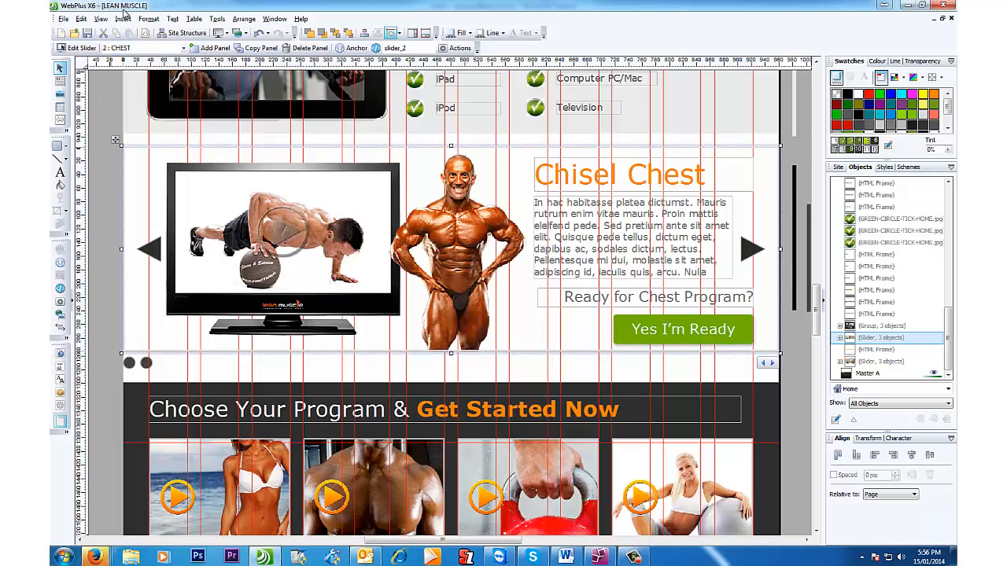
click(122, 19)
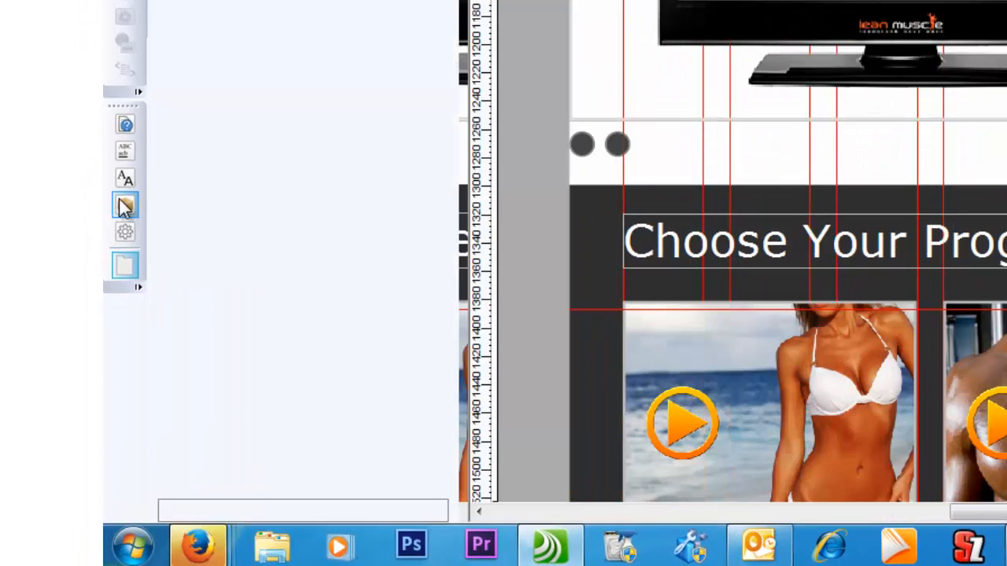
click(124, 206)
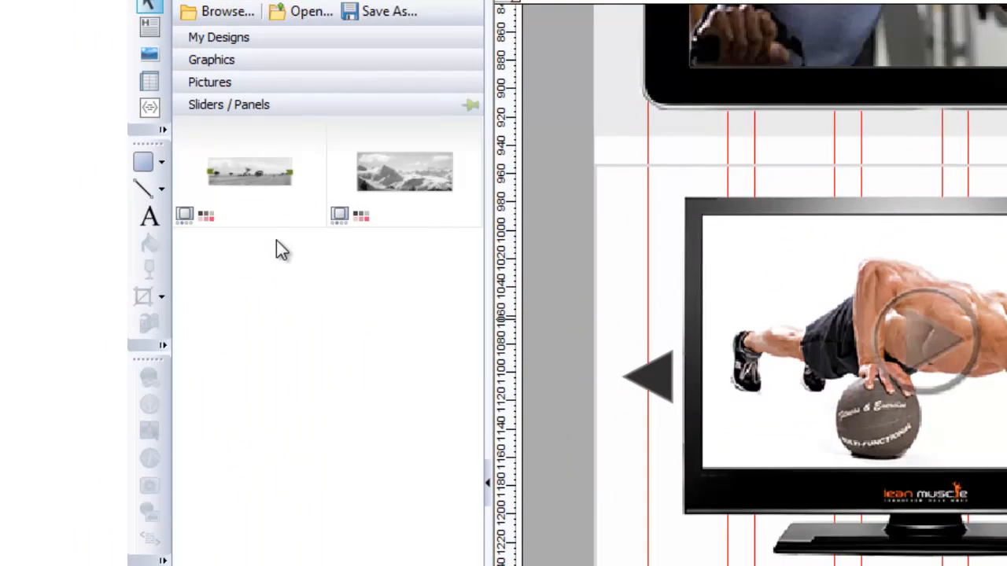
mouse_move(248, 173)
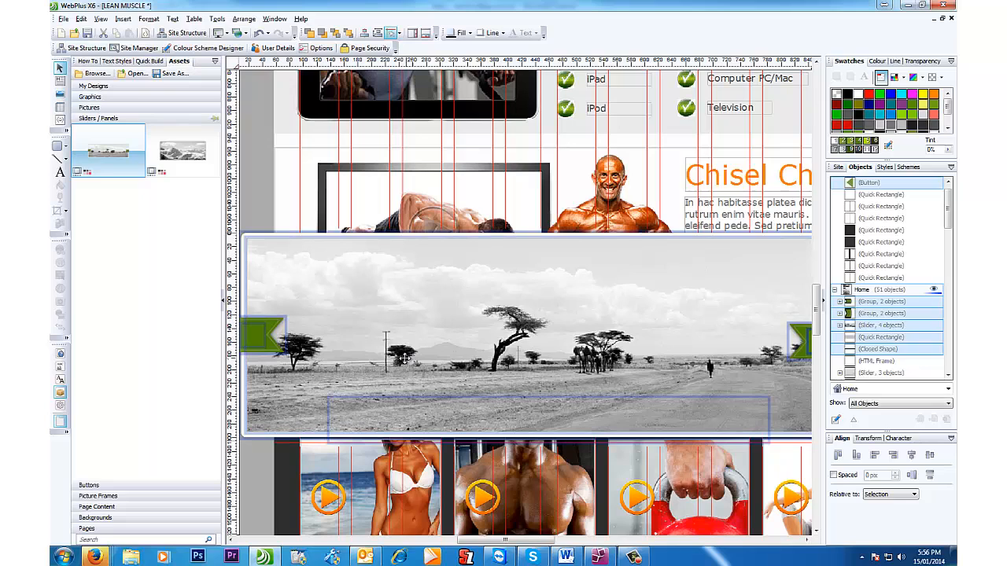
mouse_move(337, 354)
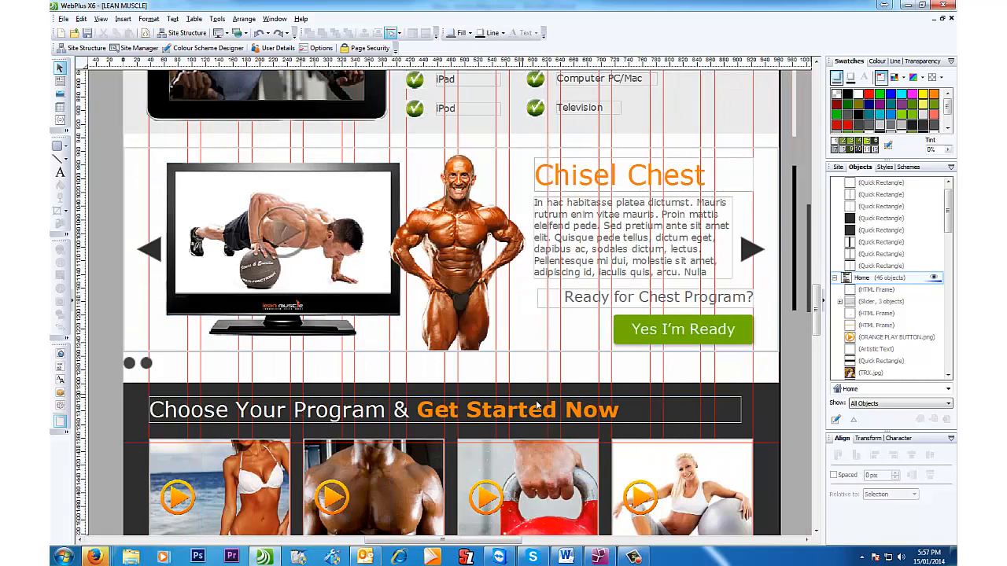
mouse_move(538, 390)
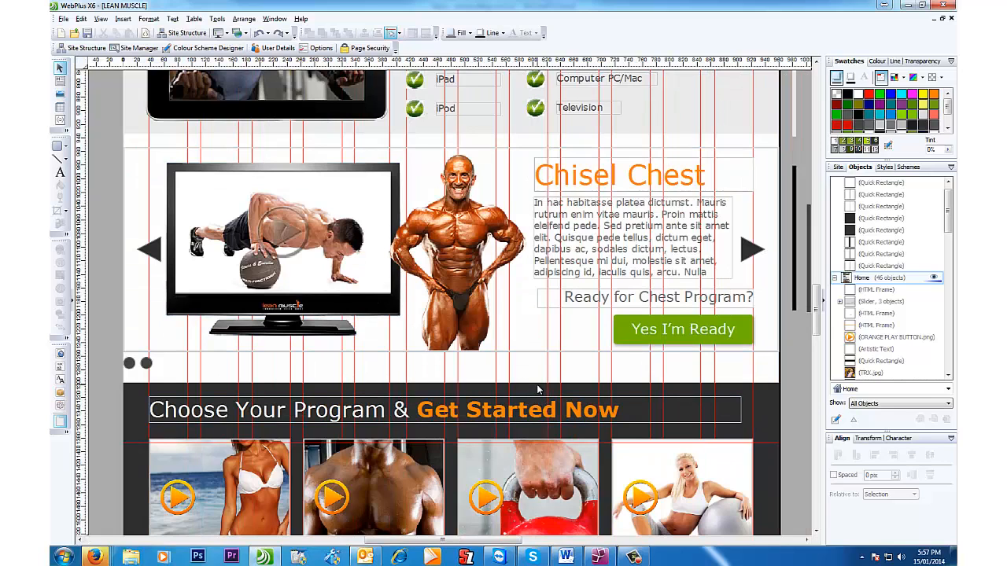
Switch the slider panel to 1 - BIKINI, then back to 2 - CHEST for editing.
click(629, 235)
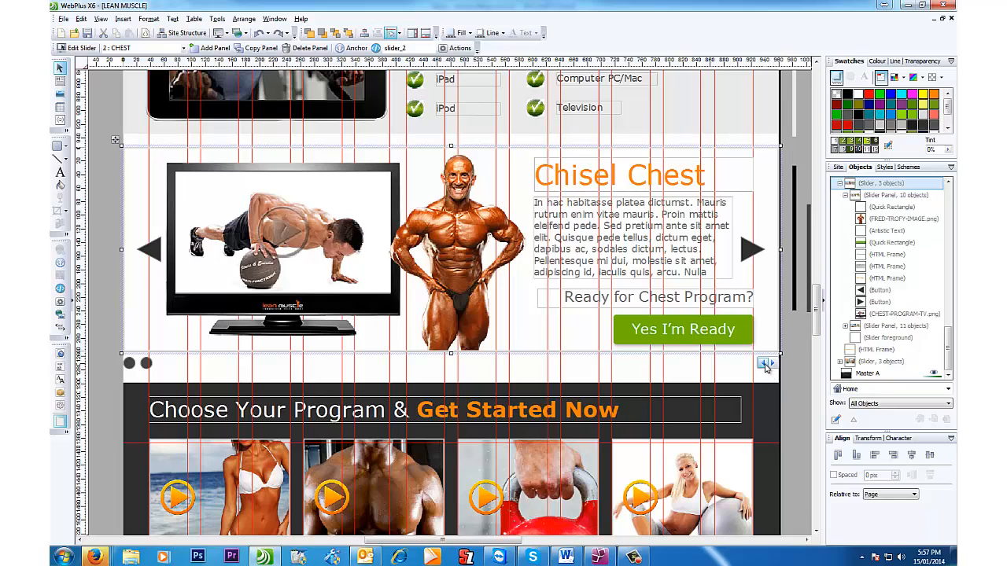
click(766, 362)
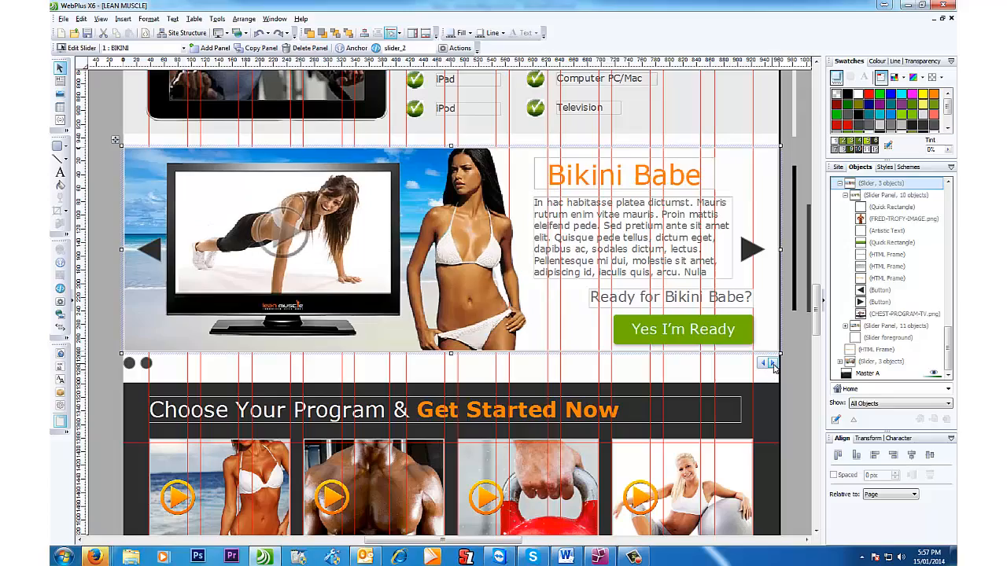
click(772, 361)
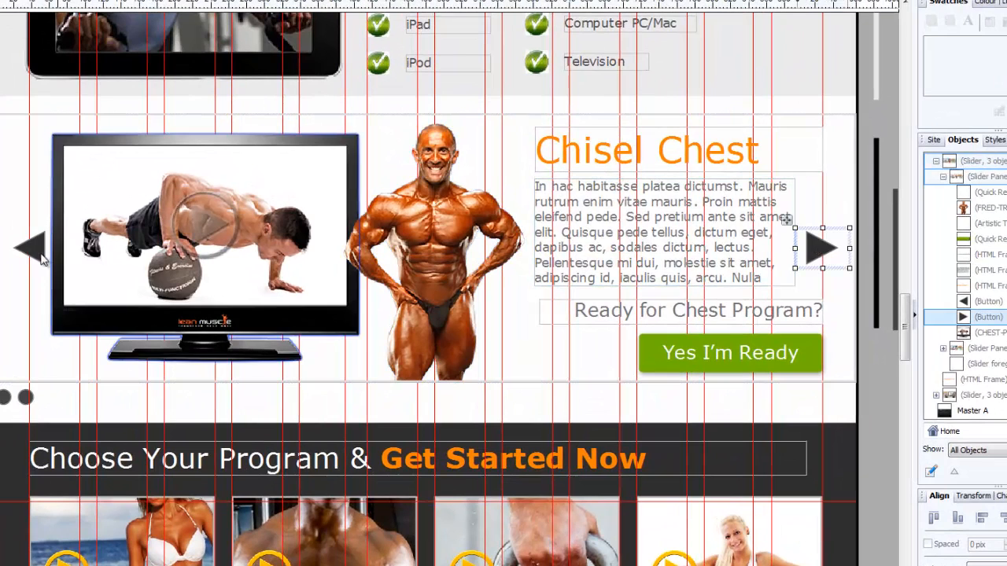
click(664, 233)
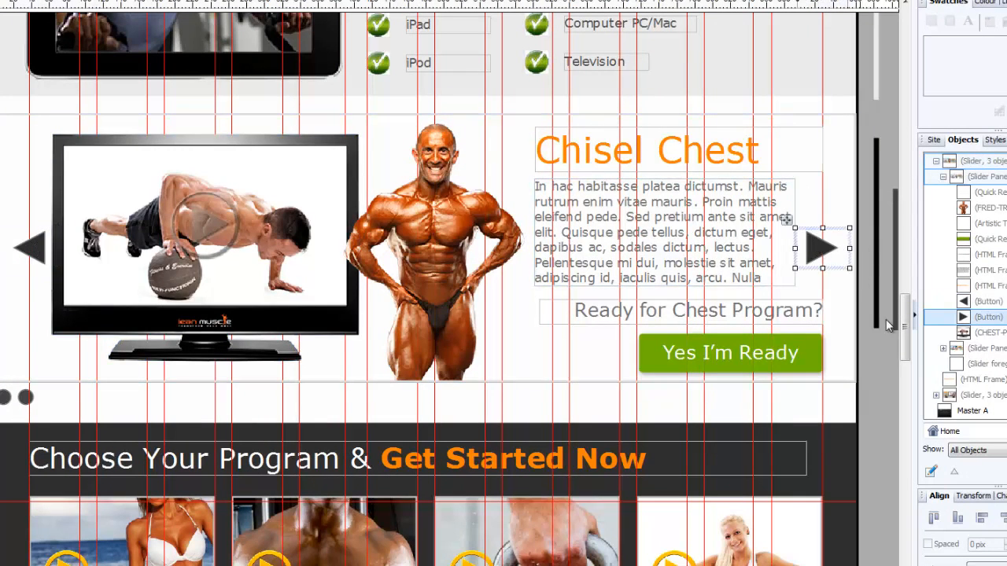
scroll(up, 3)
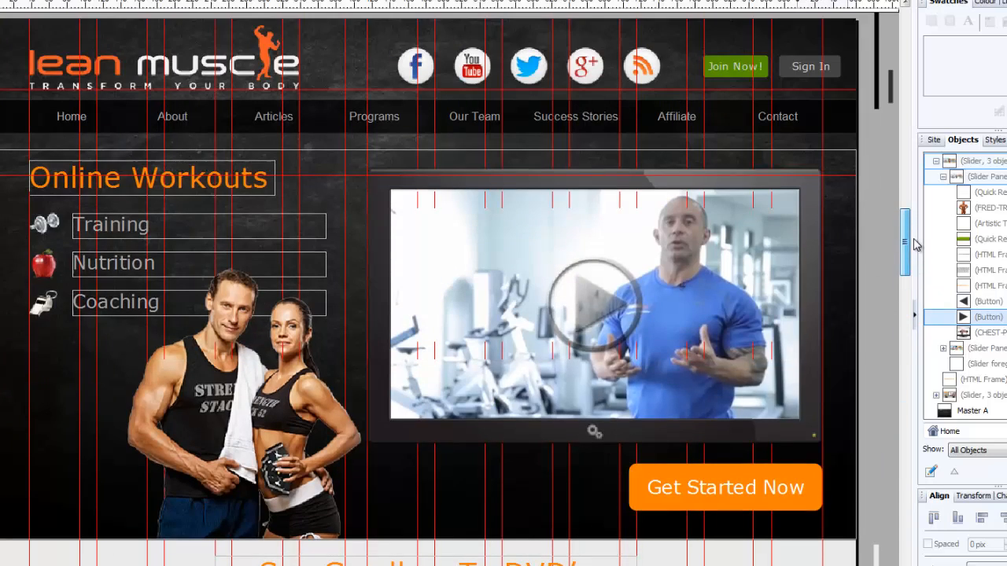
scroll(down, 3)
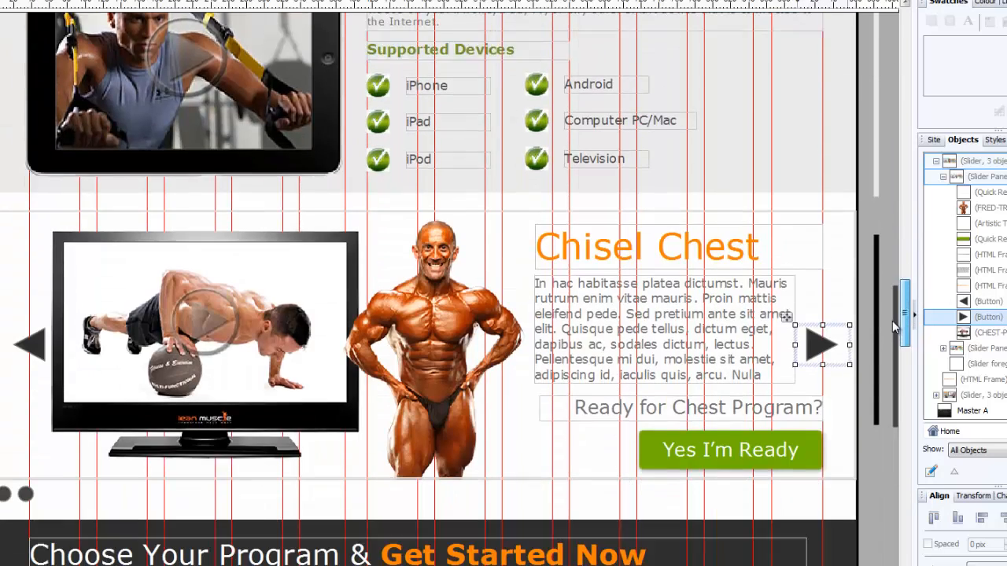
scroll(down, 3)
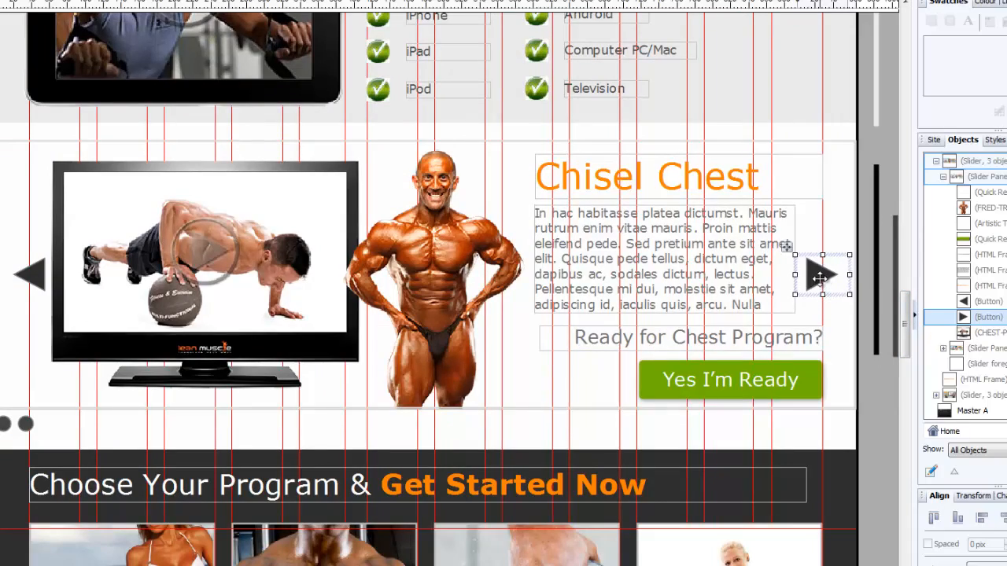
Remove the right arrow's existing slider_2 Next action and confirm.
right_click(818, 274)
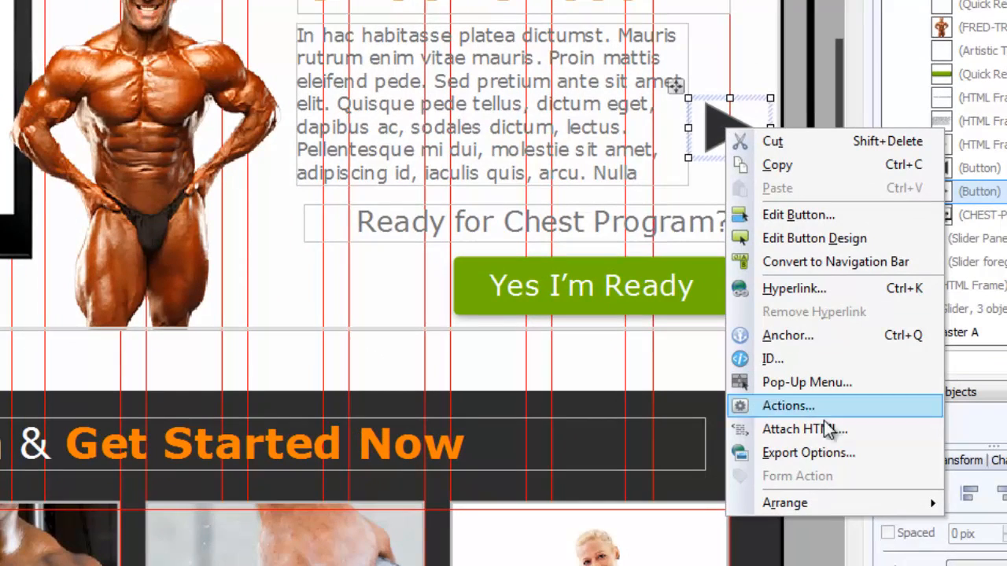
click(786, 406)
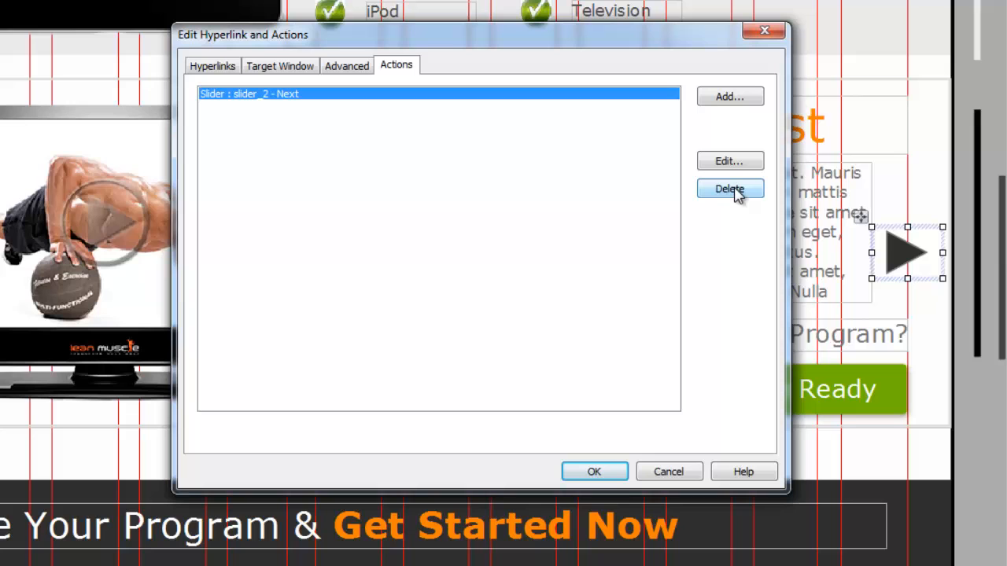
click(730, 189)
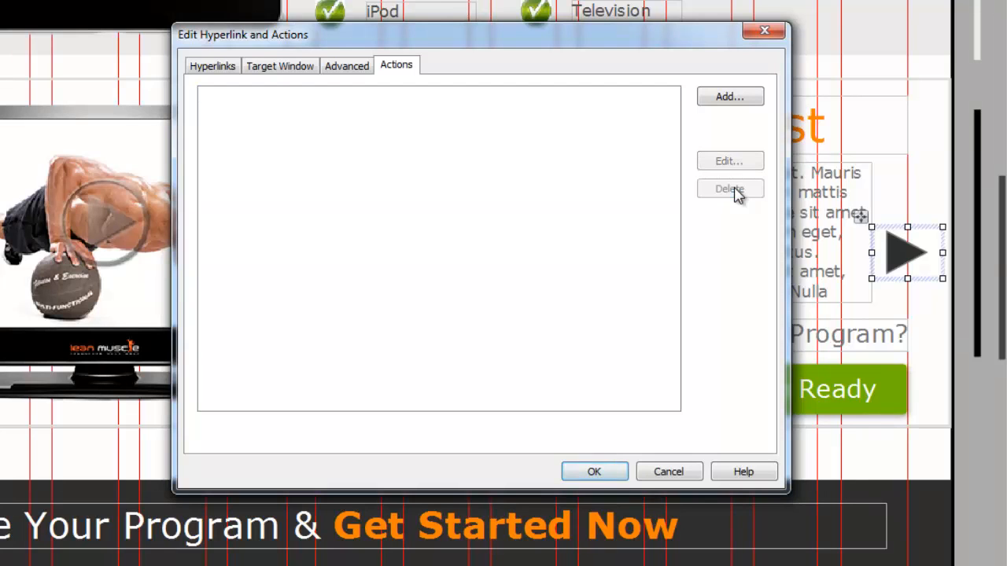
mouse_move(595, 471)
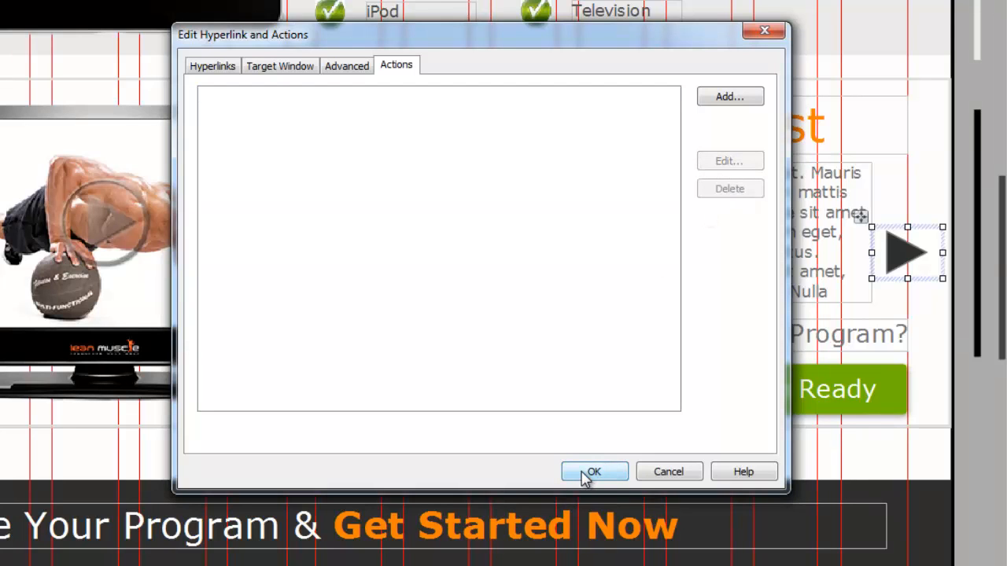
click(595, 472)
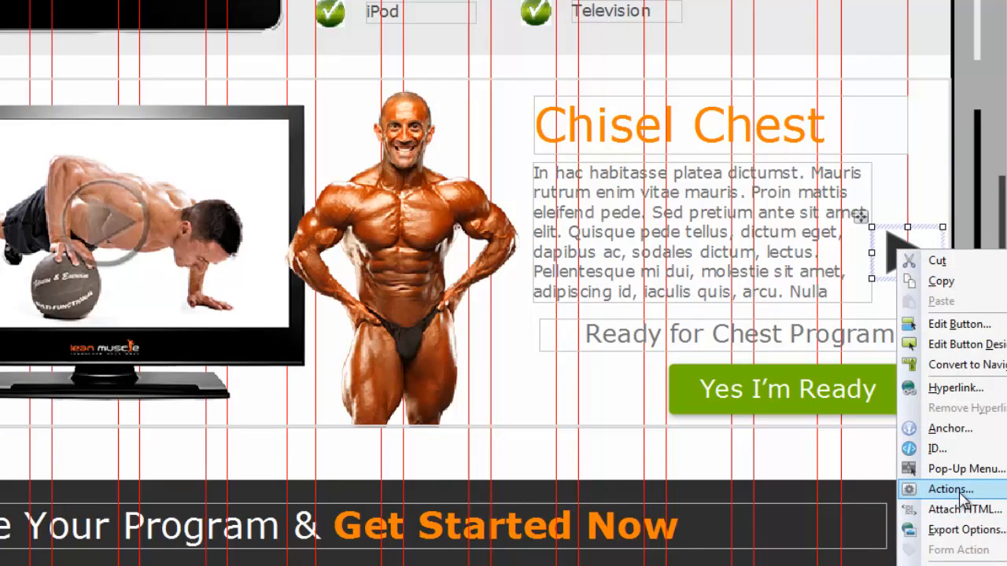
Add a new Slider action on the right arrow that moves slider_2 to its Next panel.
click(947, 487)
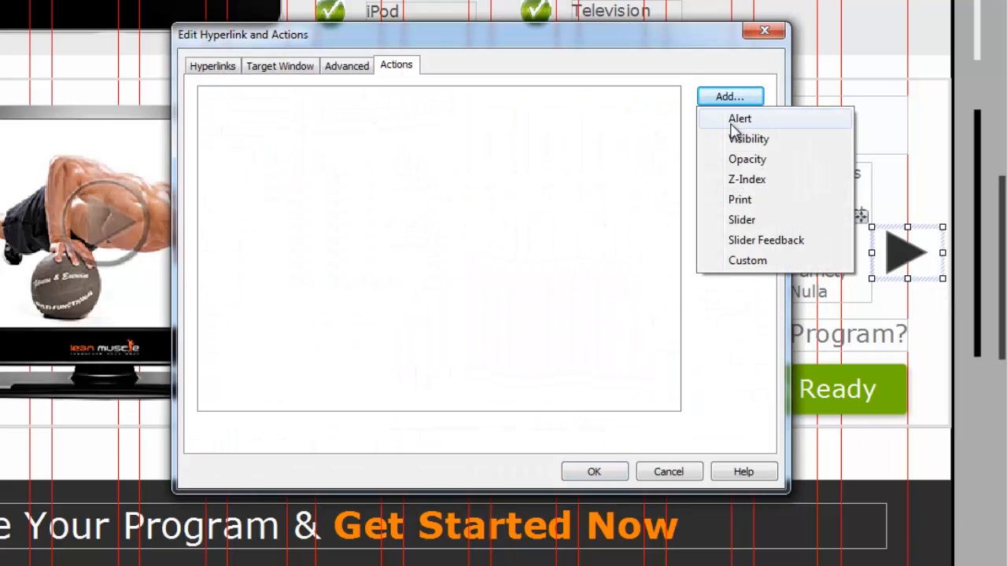
mouse_move(742, 220)
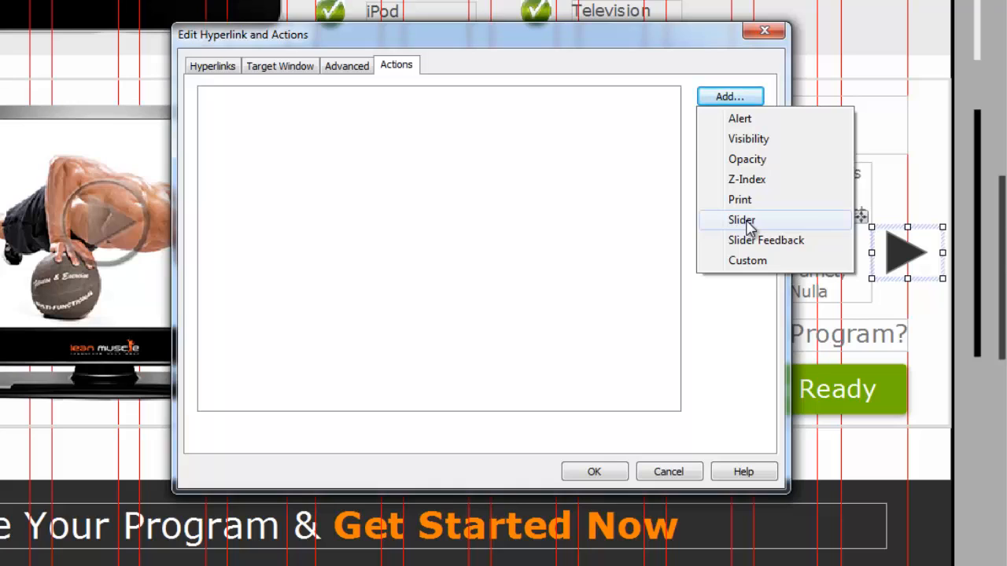
click(741, 220)
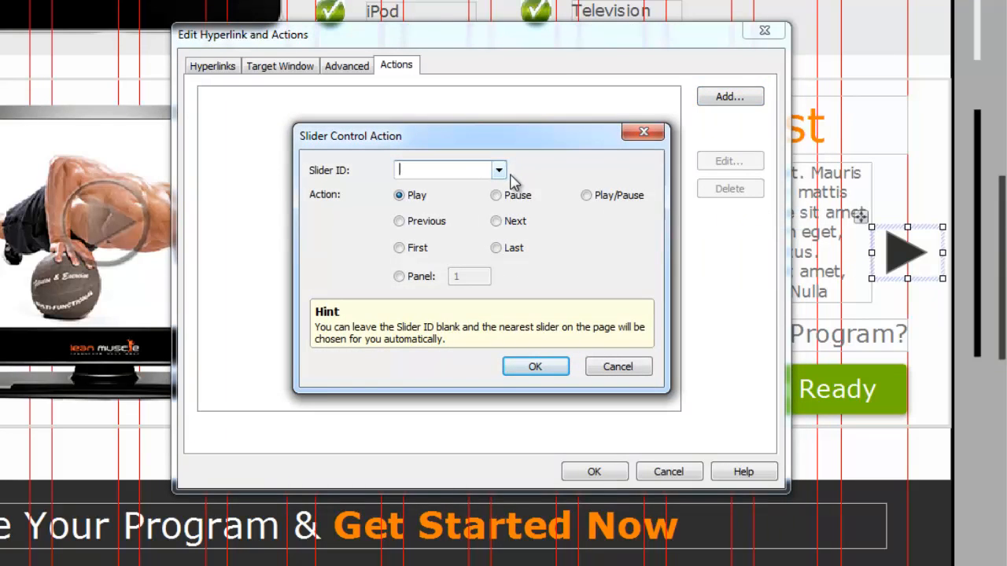
click(498, 170)
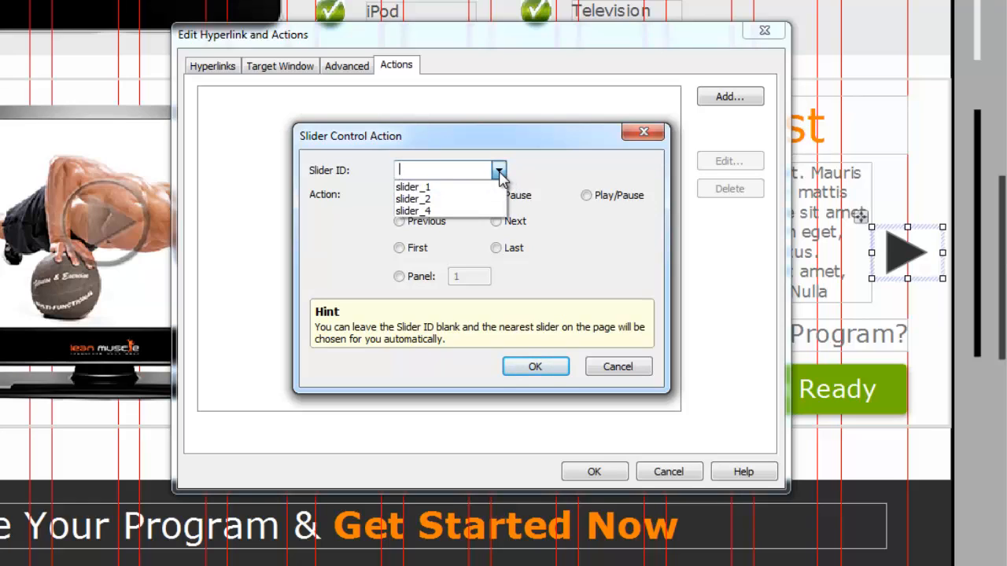
mouse_move(448, 198)
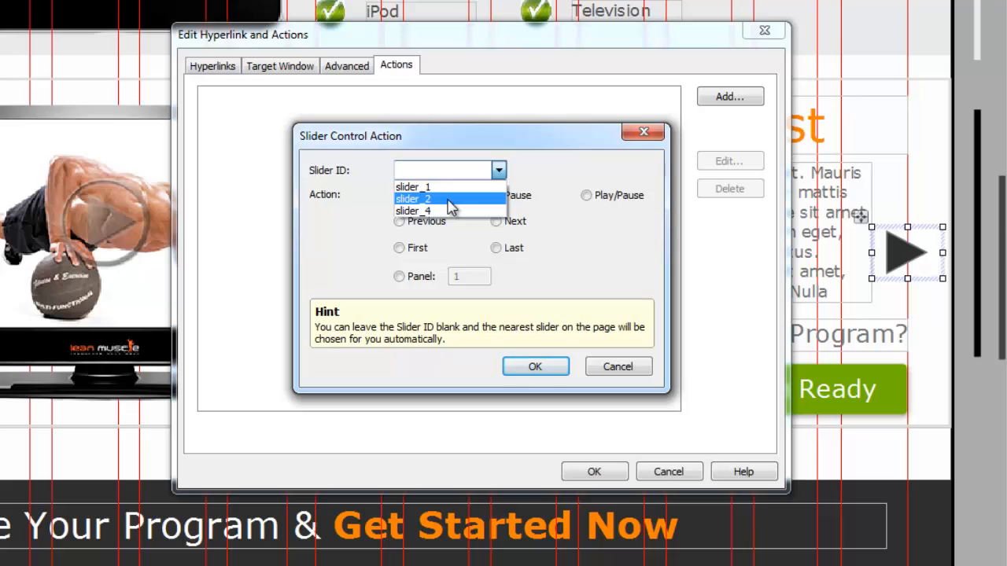
click(413, 198)
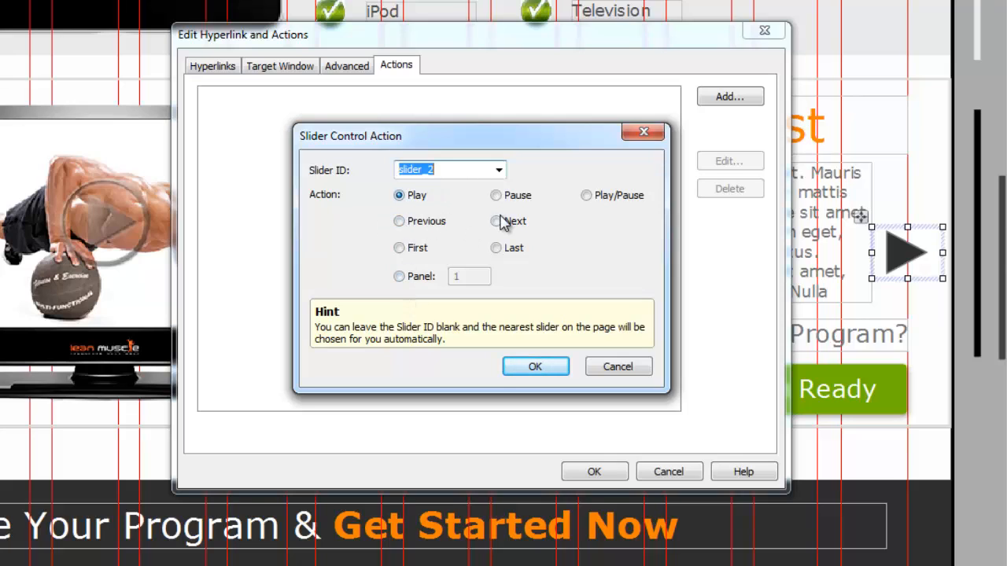
click(495, 220)
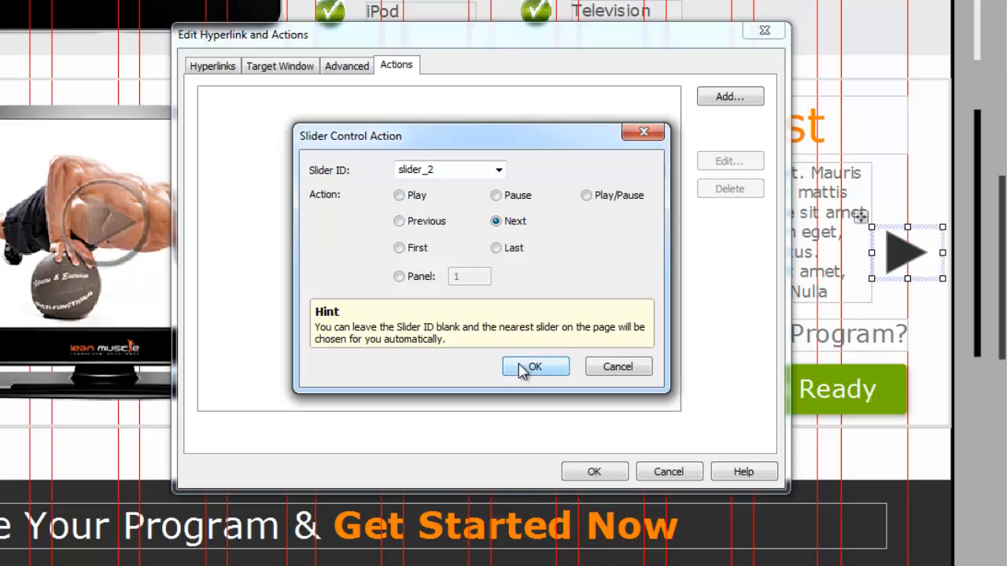
click(535, 367)
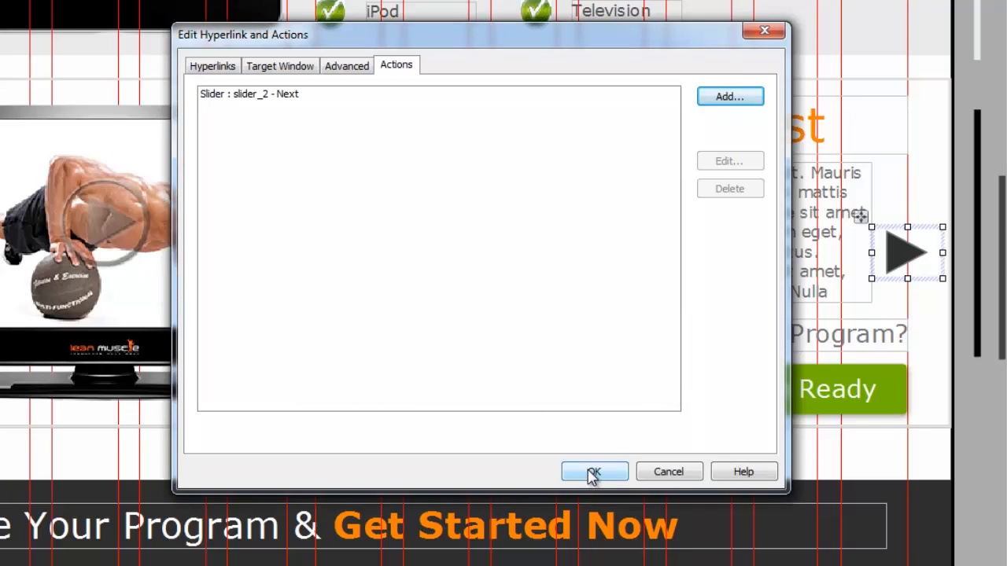
click(595, 472)
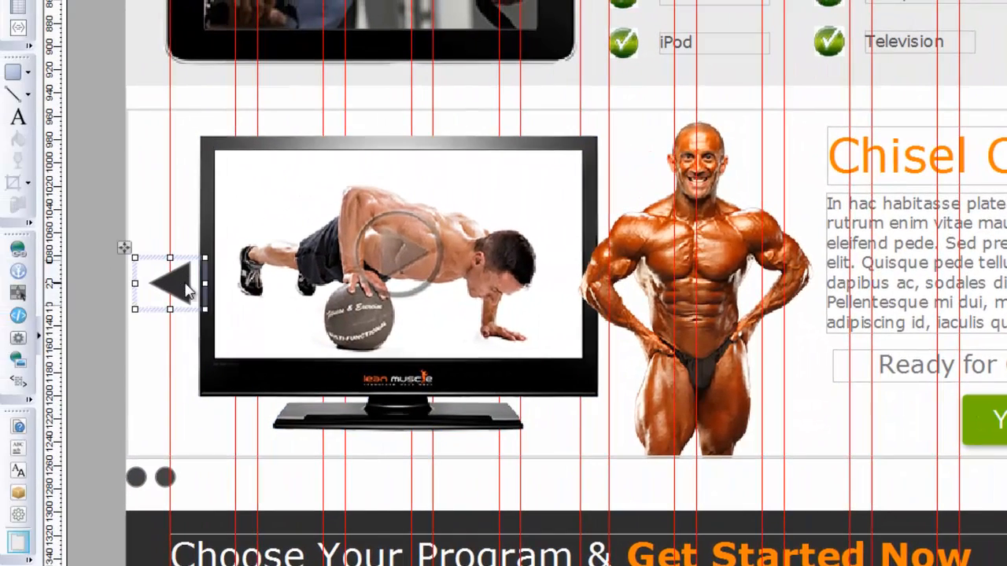
mouse_move(271, 532)
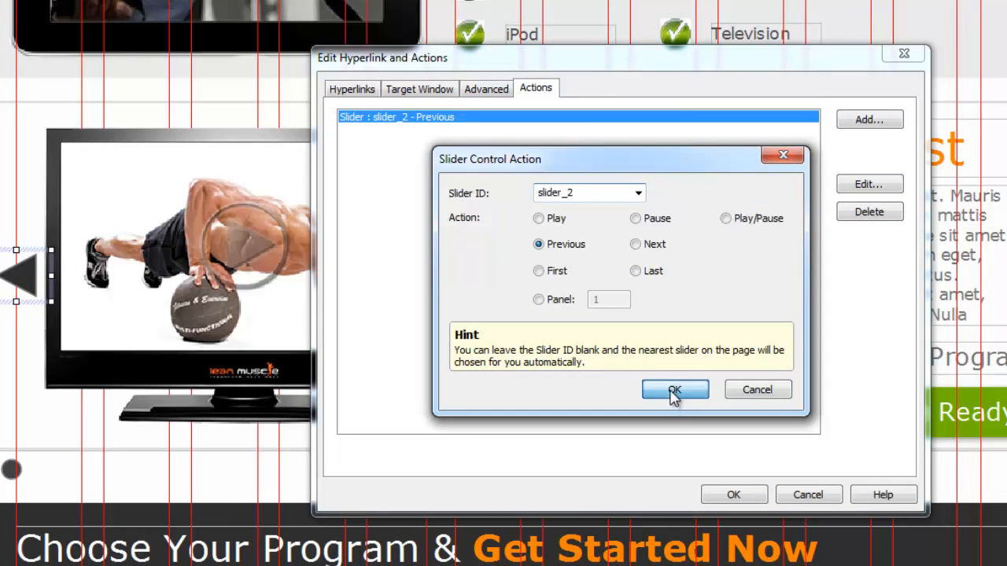
click(673, 390)
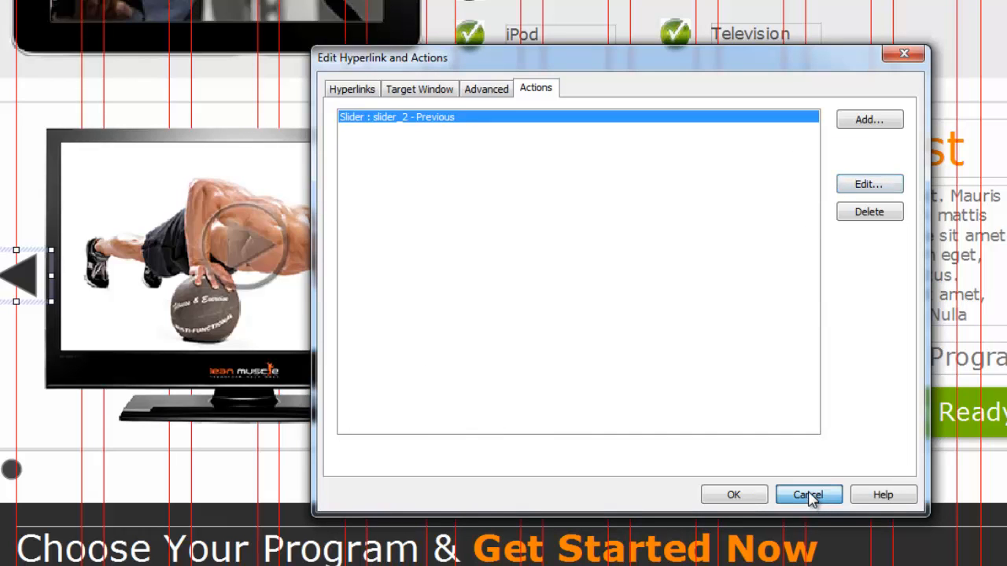
click(808, 494)
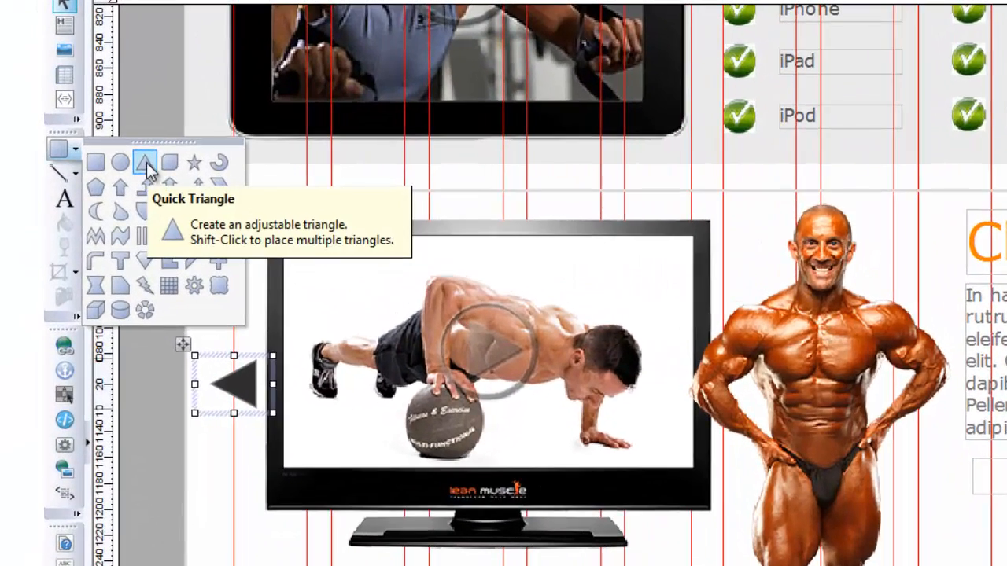
Draw a triangle, rotate it left into a forward arrow and place it beside the slider.
click(145, 161)
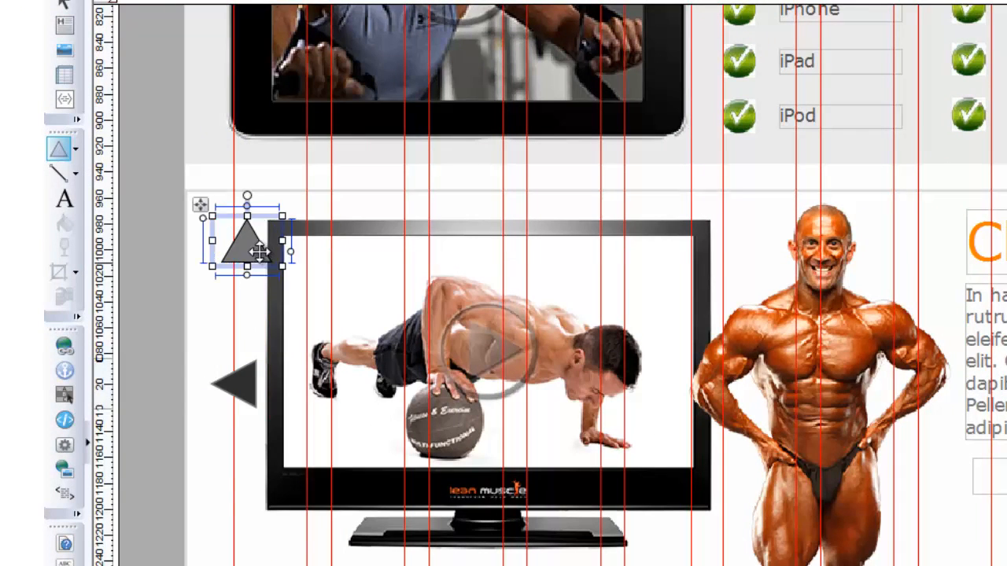
right_click(249, 243)
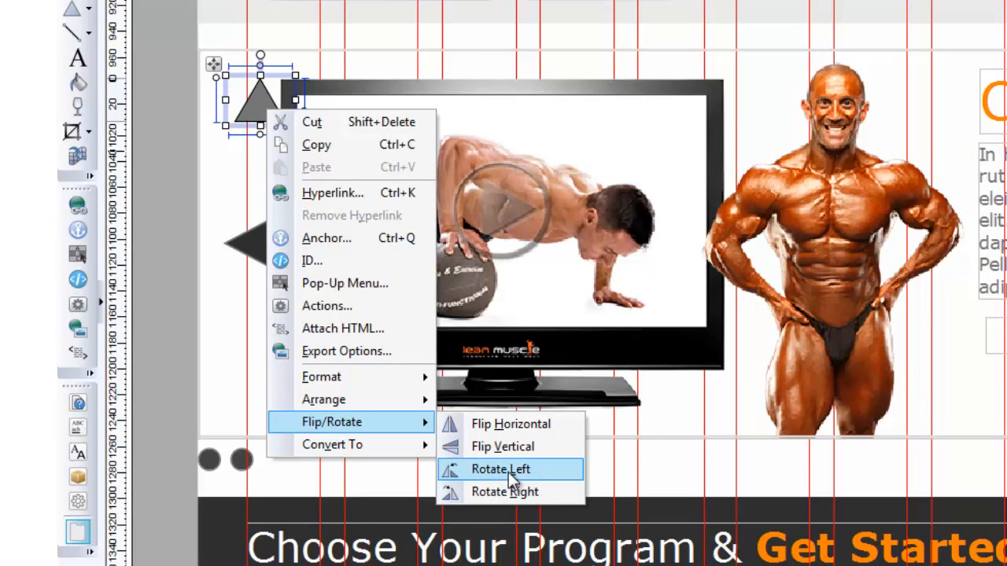
click(500, 469)
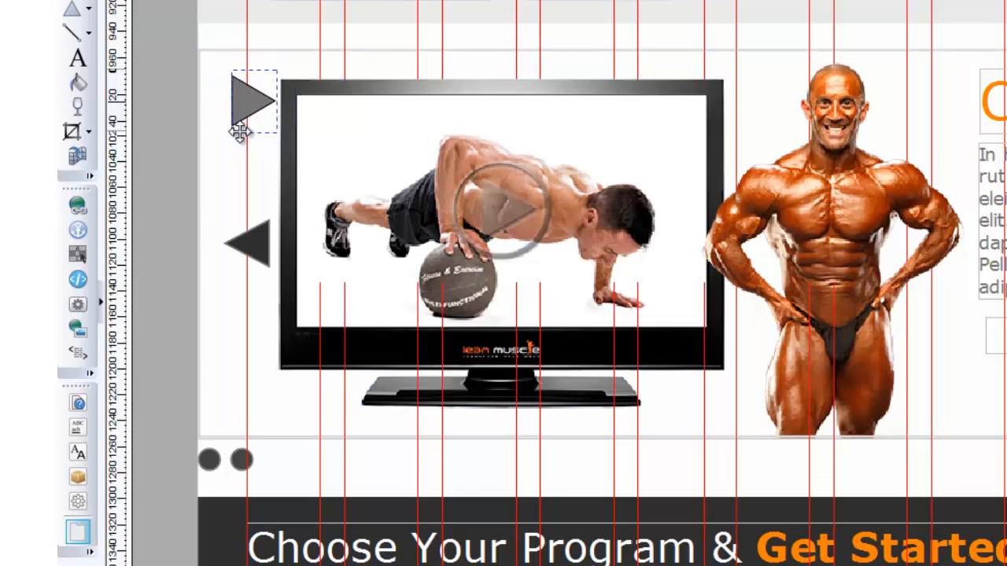
drag(248, 97, 248, 154)
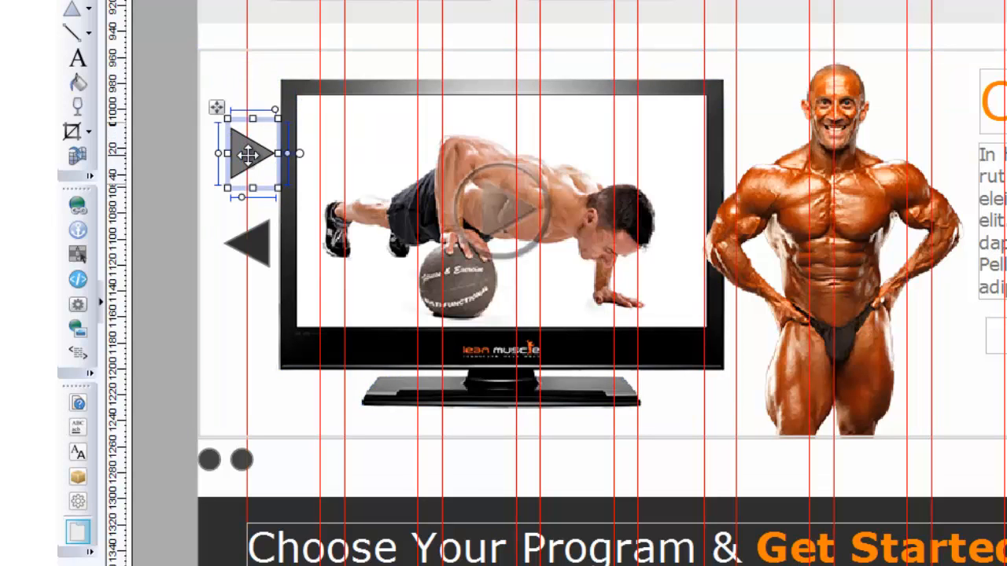
right_click(252, 154)
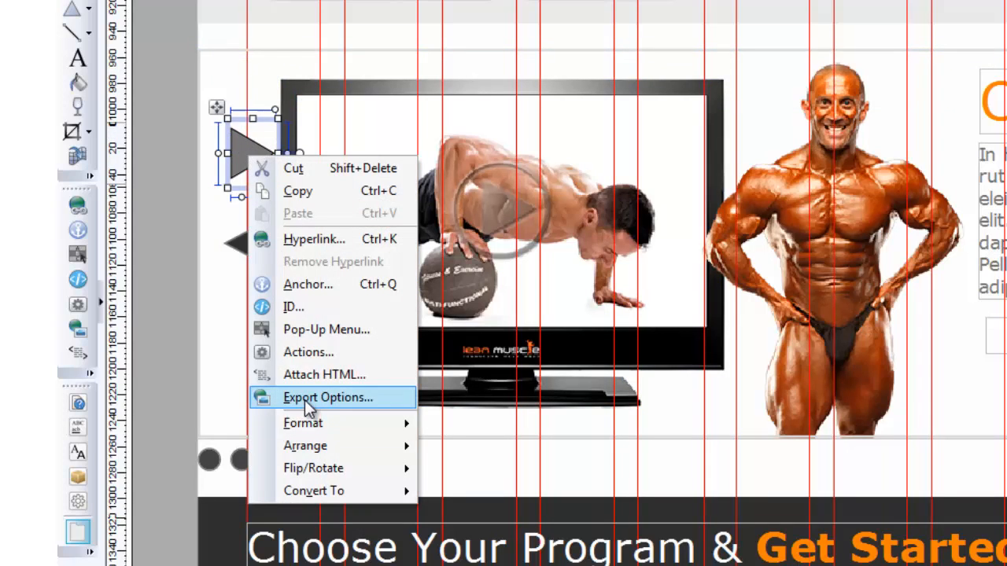
mouse_move(244, 157)
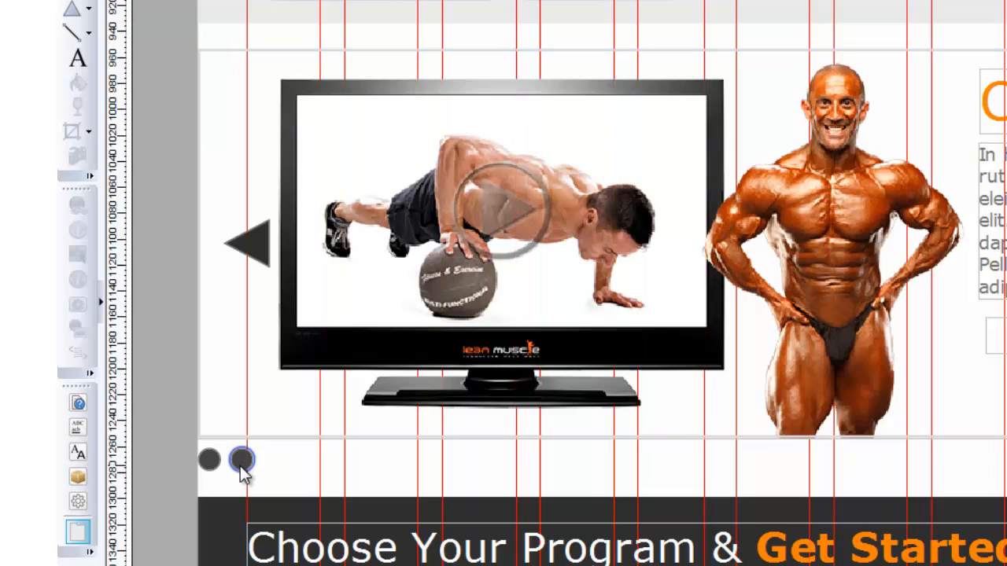
Set the first dot's slider action to jump slider_2 to Panel 1 and confirm.
click(244, 459)
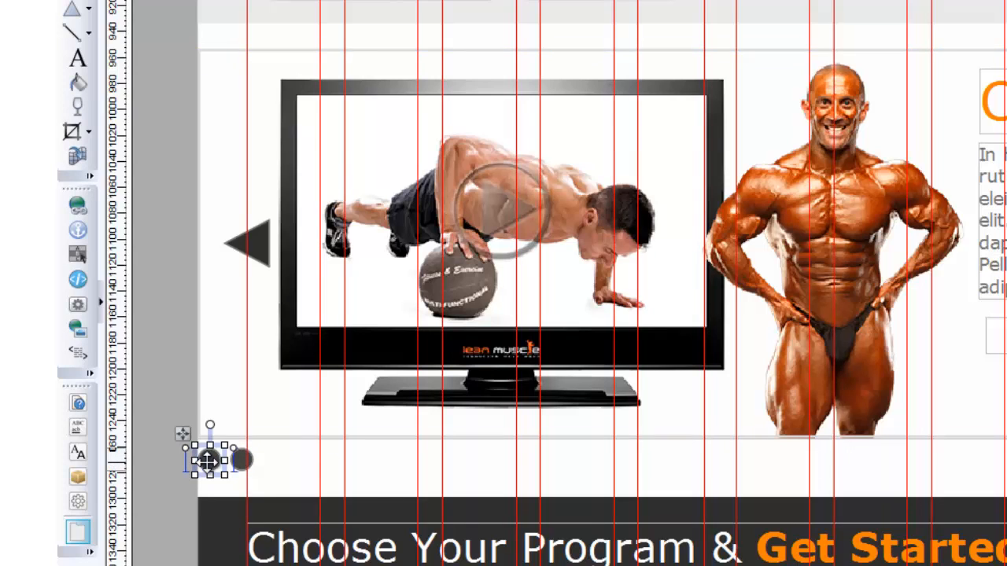
right_click(207, 463)
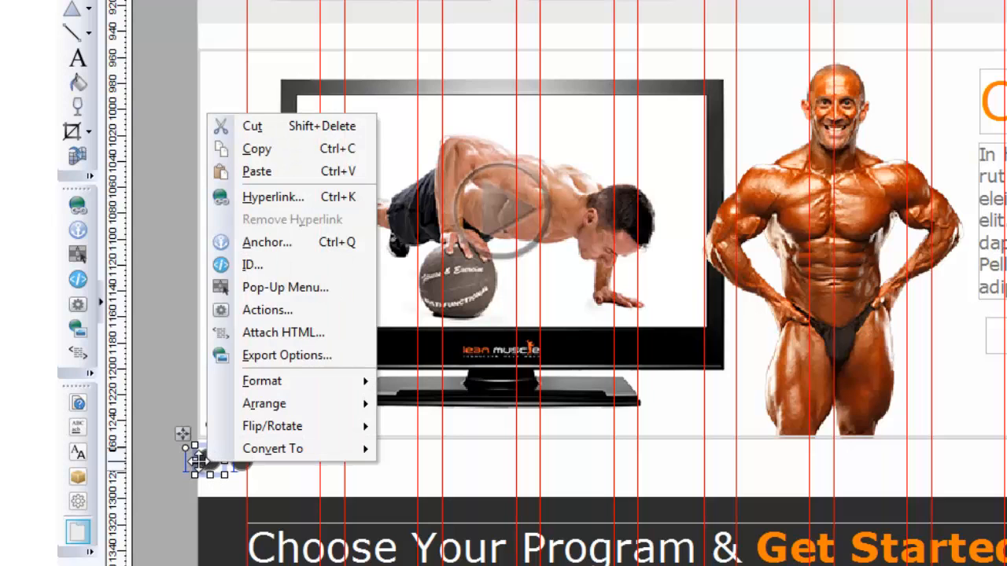
mouse_move(274, 448)
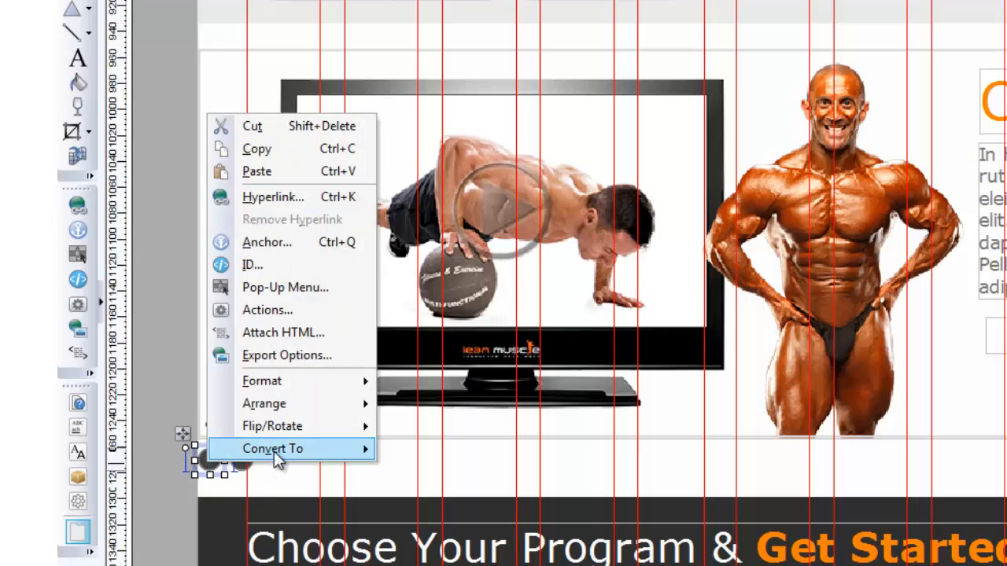
click(273, 197)
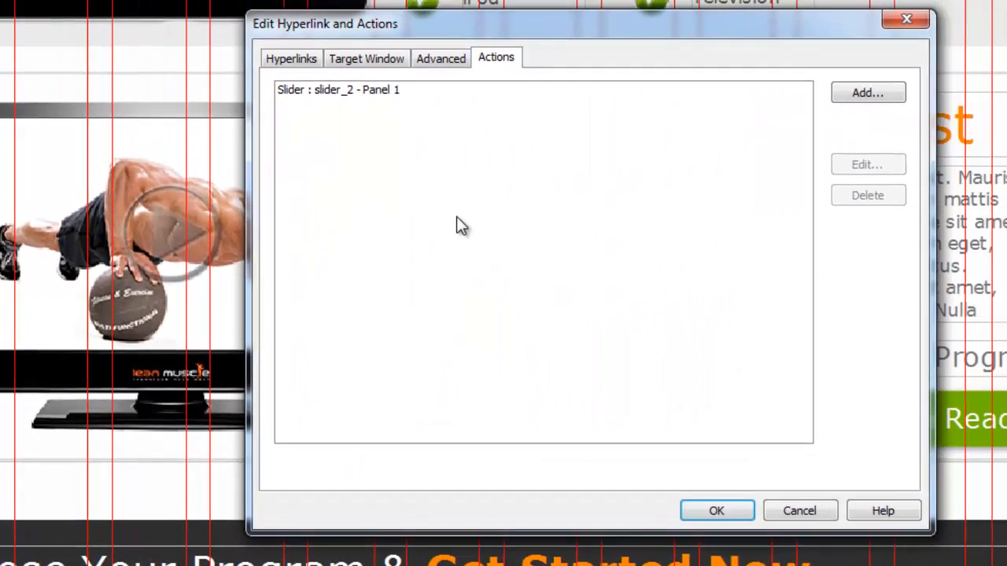
click(338, 88)
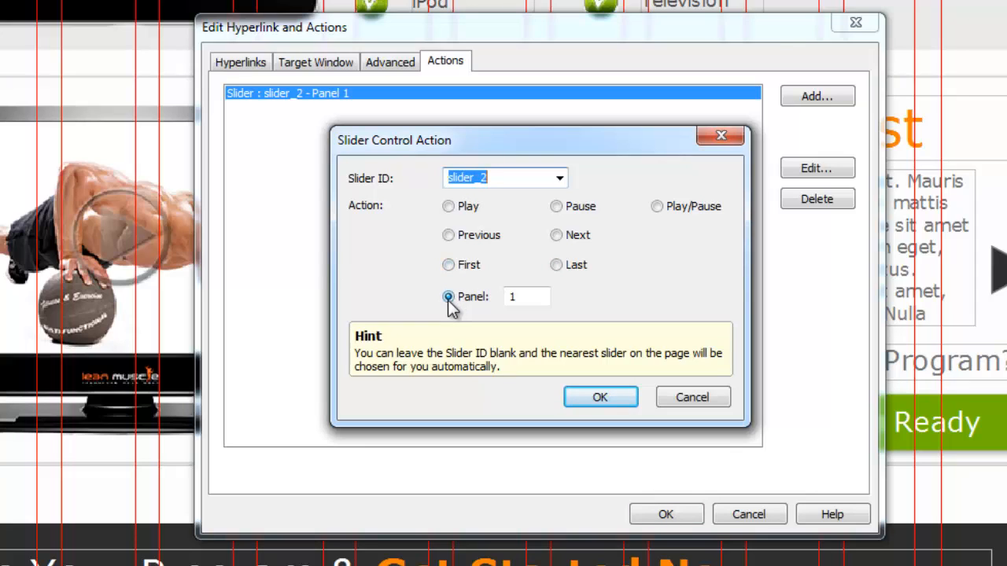
click(525, 296)
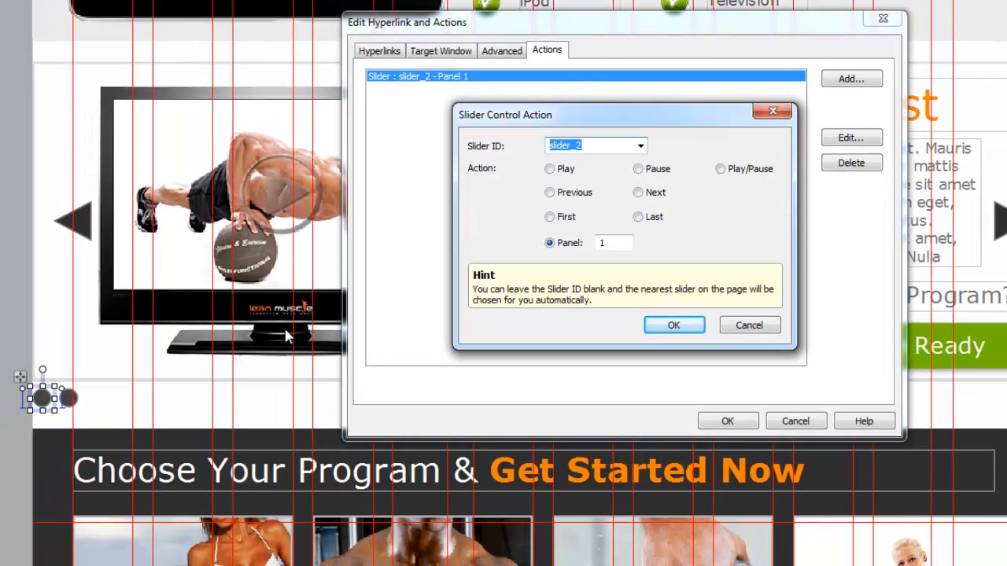
mouse_move(673, 325)
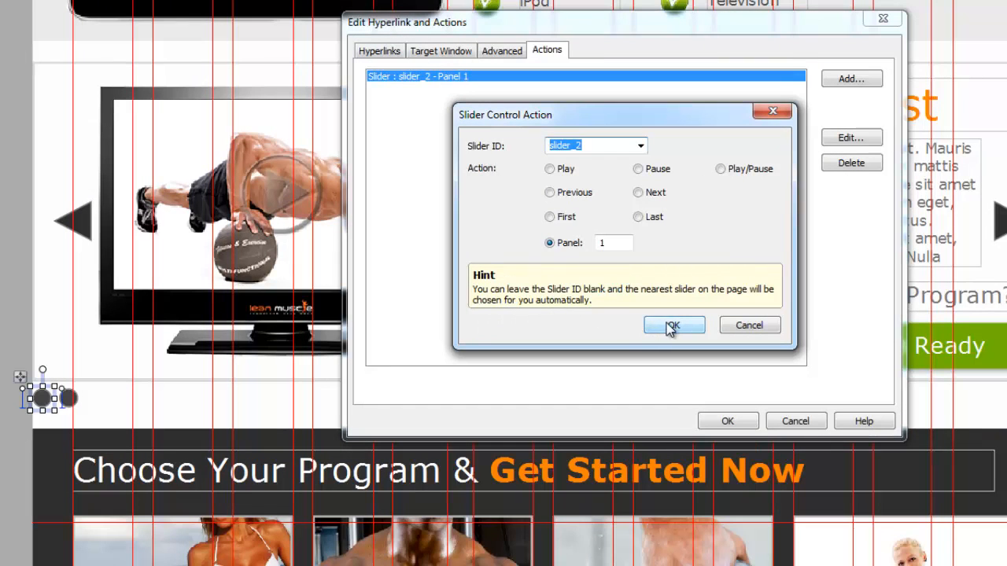
click(673, 324)
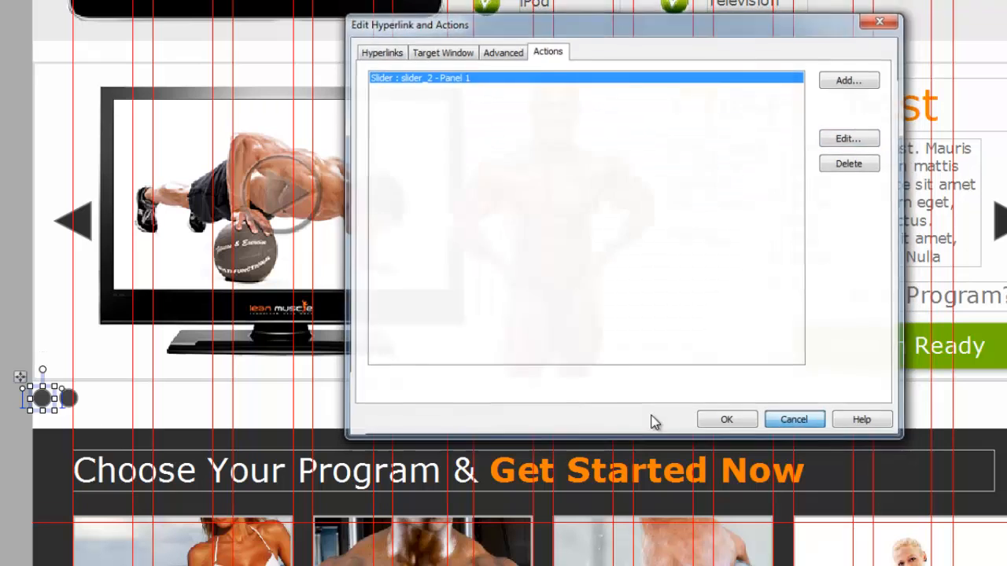
click(793, 419)
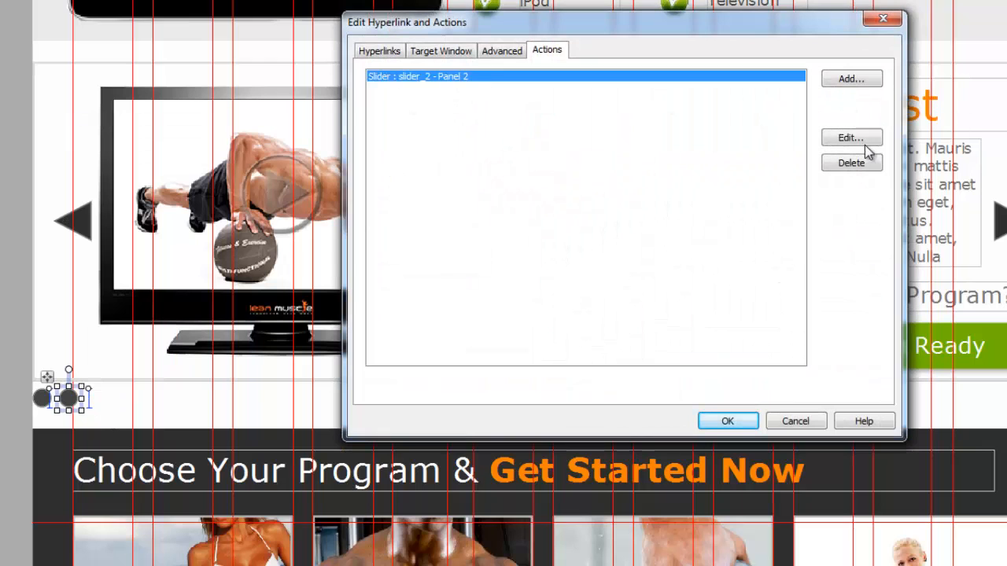
Confirm the second dot's slider action targets Panel 2 and close its action settings.
click(849, 139)
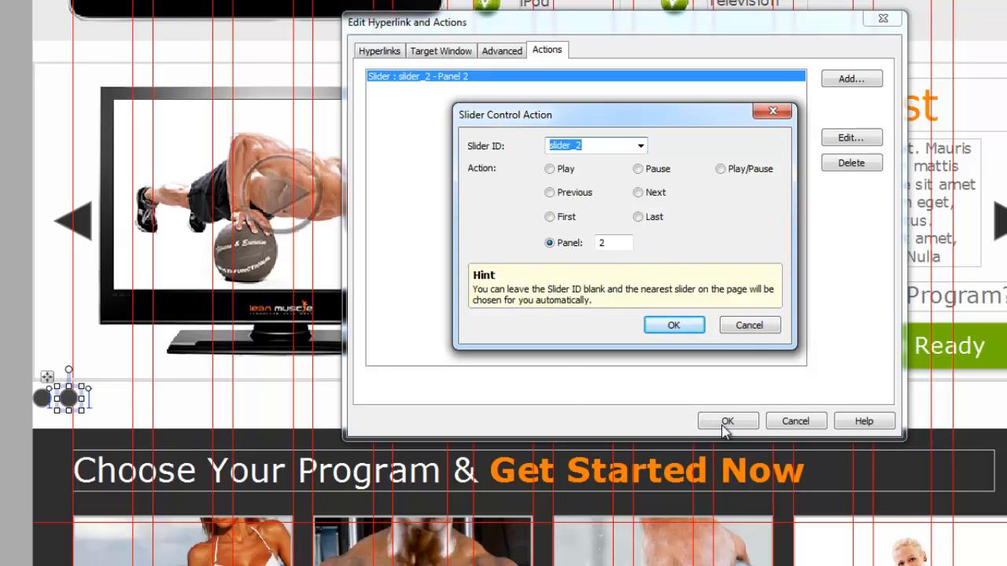
click(674, 324)
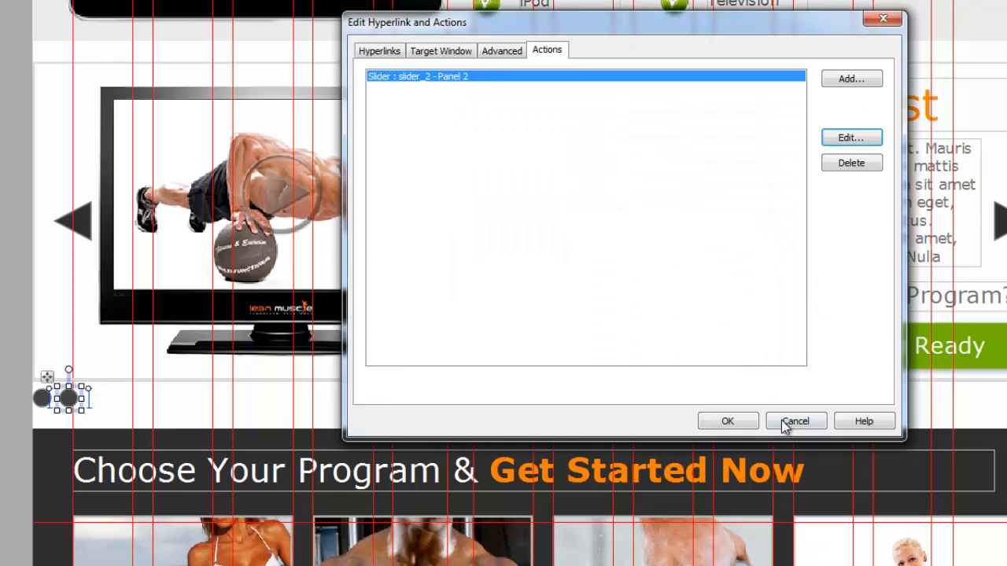
click(796, 422)
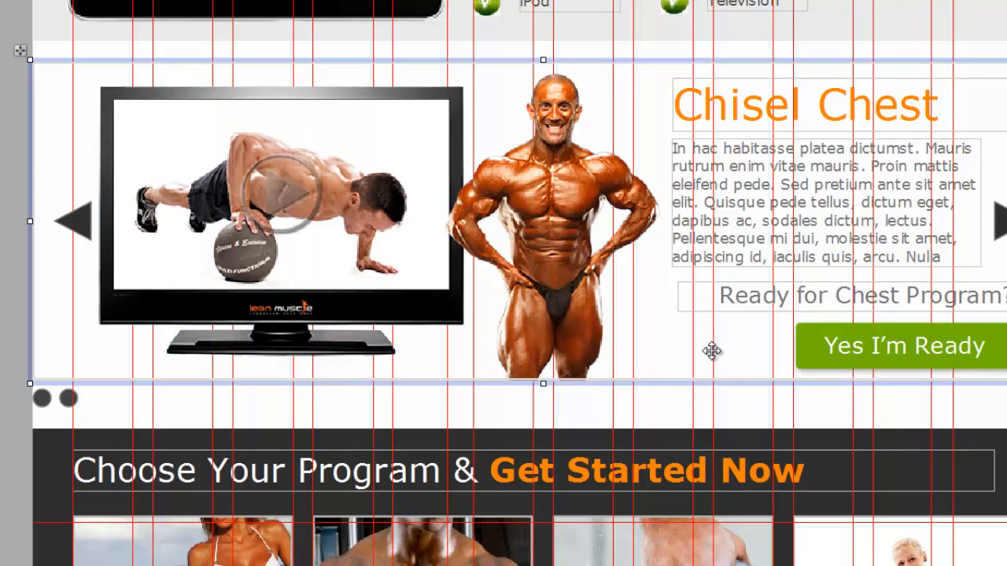
click(416, 50)
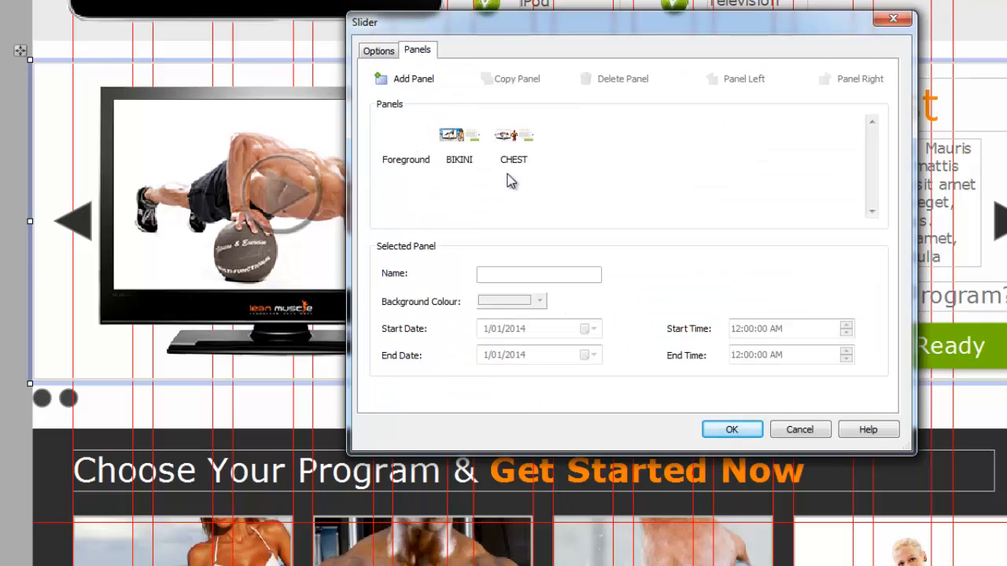
click(513, 142)
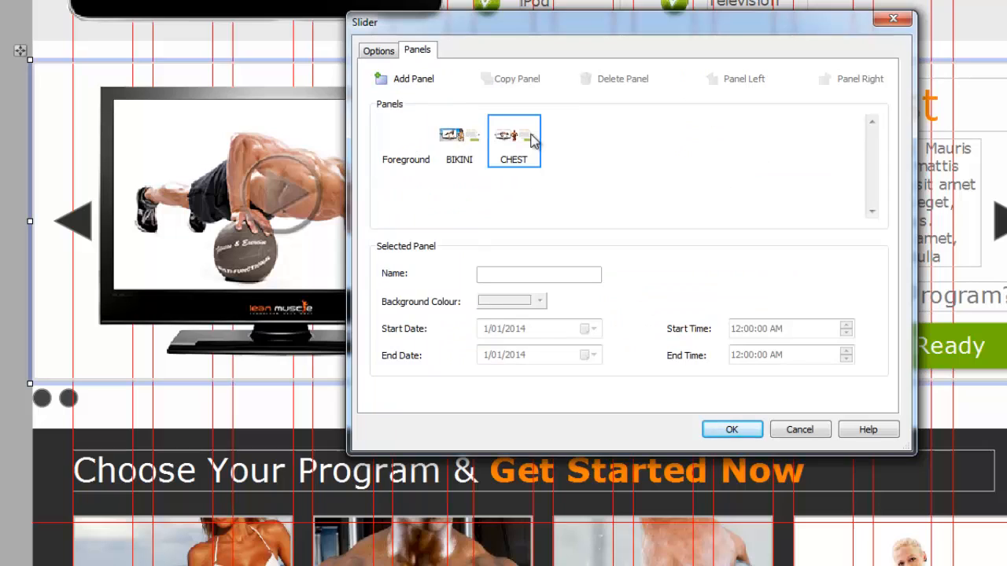
mouse_move(538, 161)
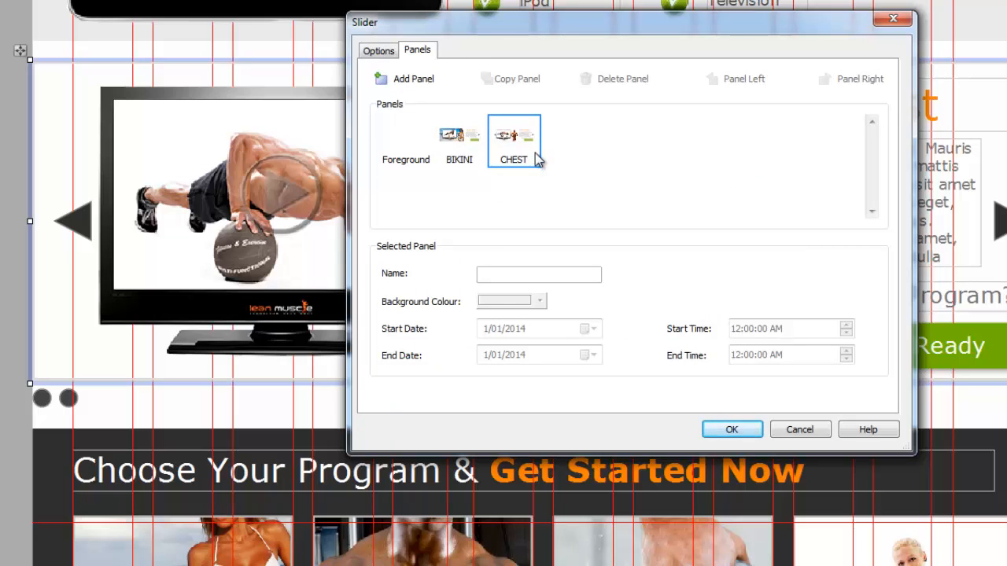
click(412, 78)
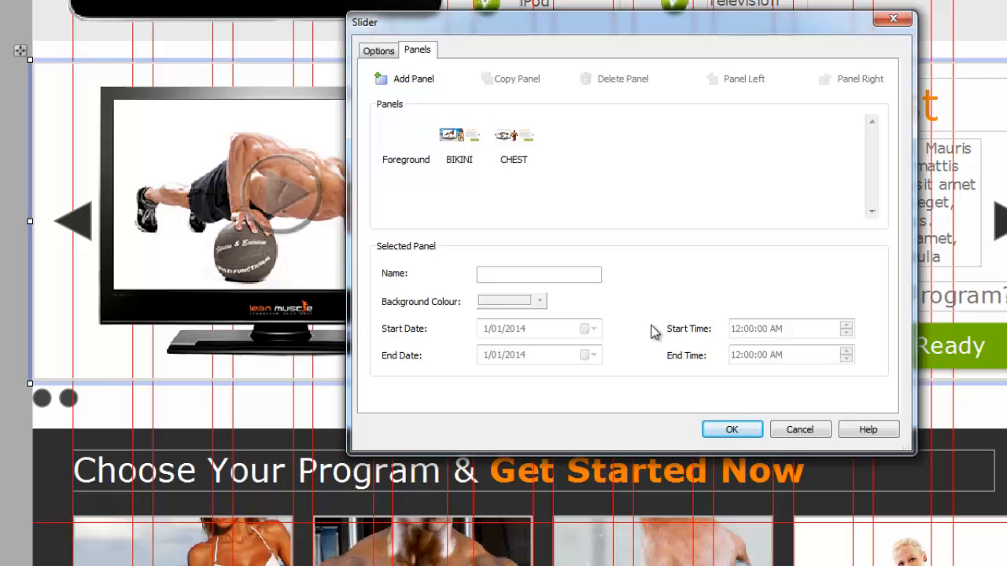
mouse_move(799, 430)
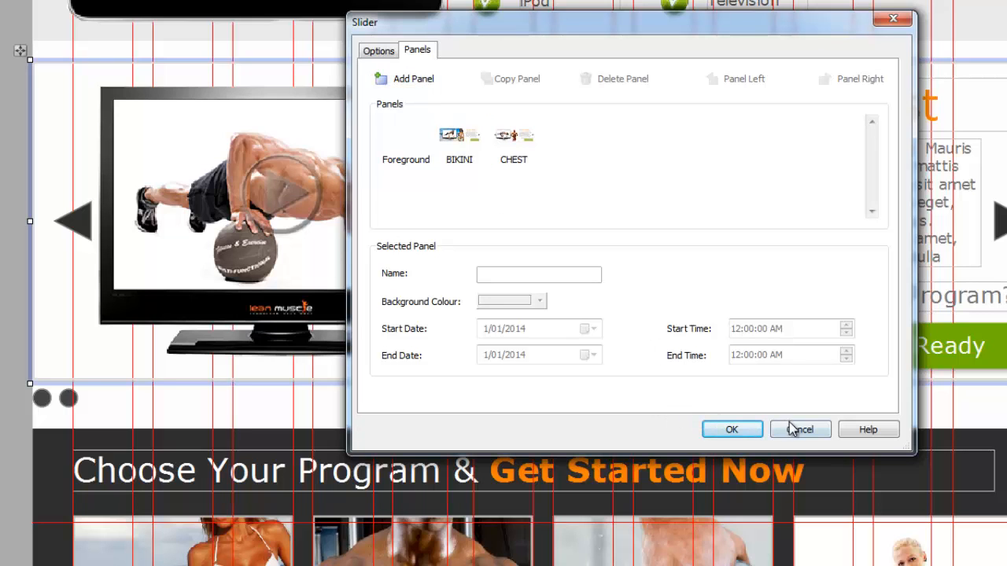
click(799, 428)
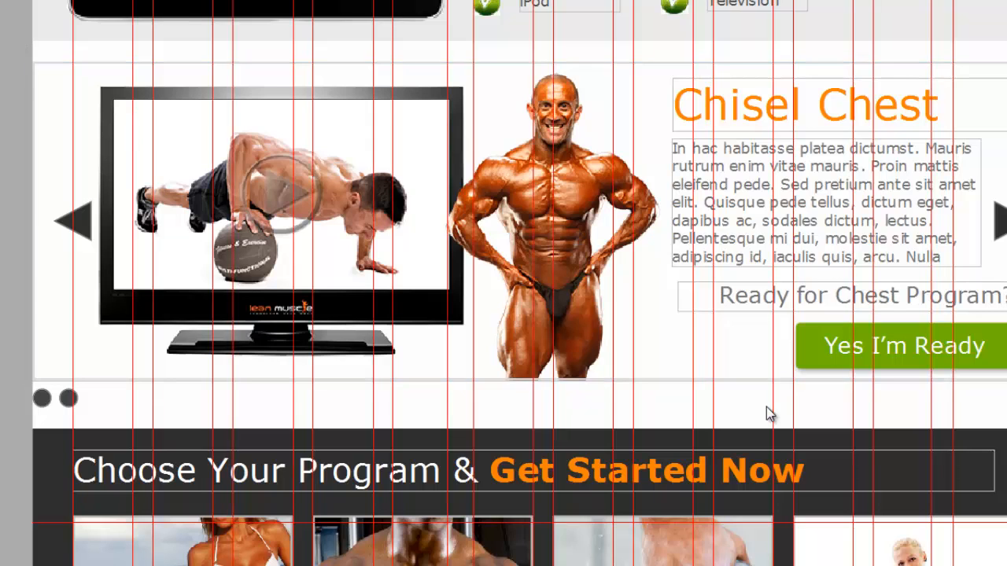